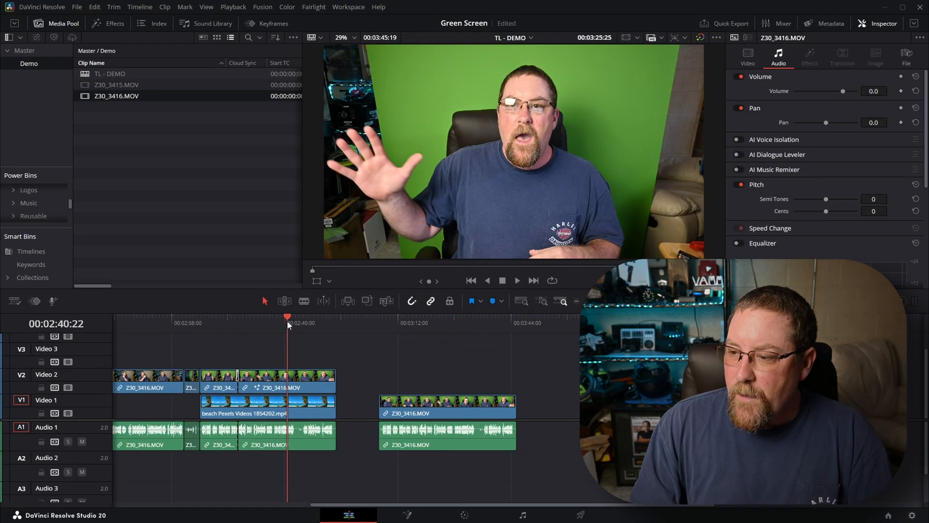
Open the green-screen clip on the Fusion page and add a Delta Keyer between MediaIn1 and MediaOut1.
{"action": "left_click", "coordinate": [439, 324]}
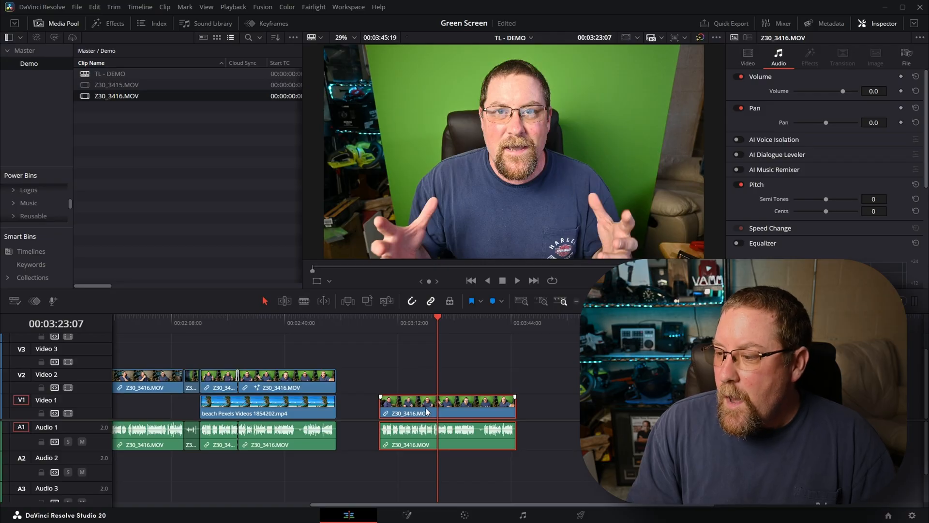
{"action": "mouse_move", "coordinate": [504, 256]}
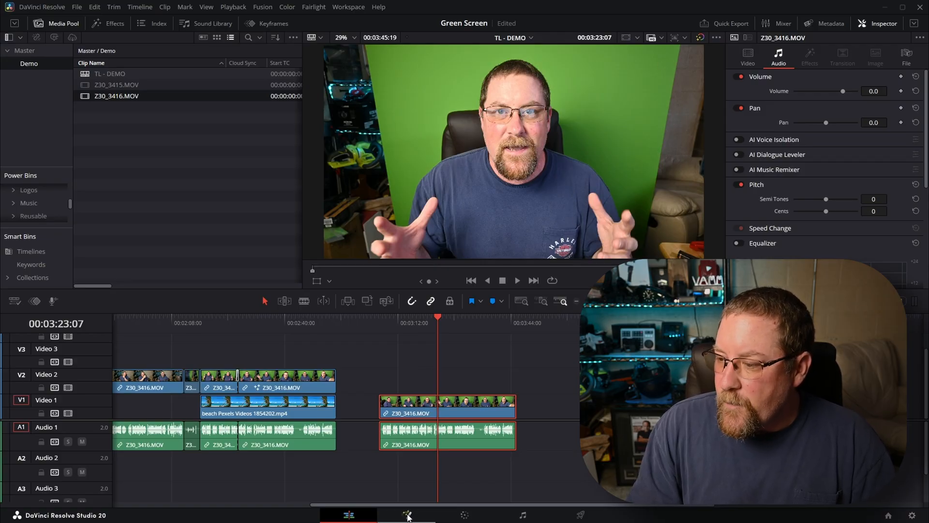
{"action": "left_click", "coordinate": [407, 515]}
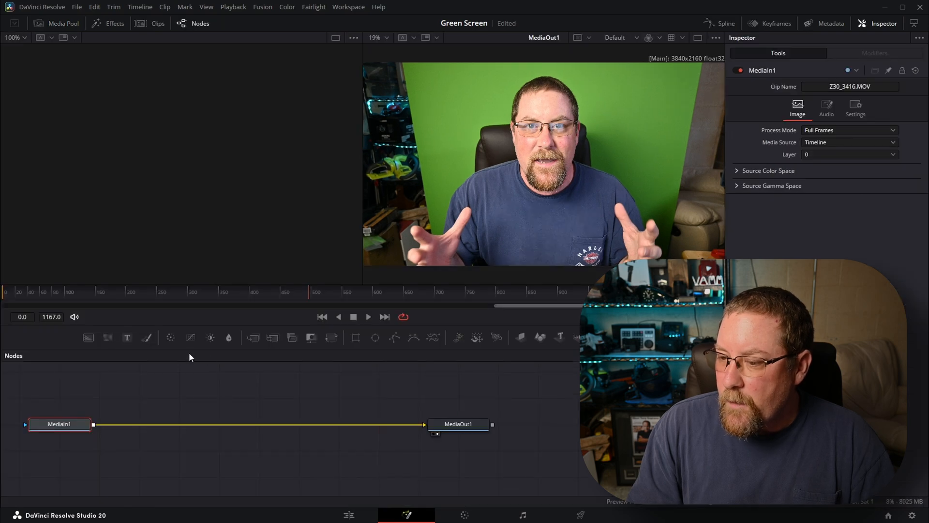
{"action": "mouse_move", "coordinate": [96, 399]}
{"action": "type", "text": "de"}
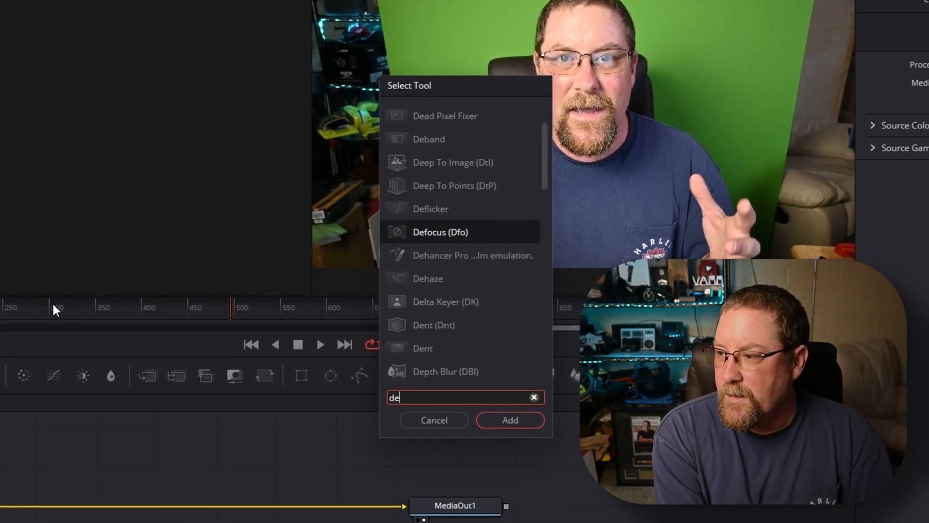
{"action": "type", "text": "lta"}
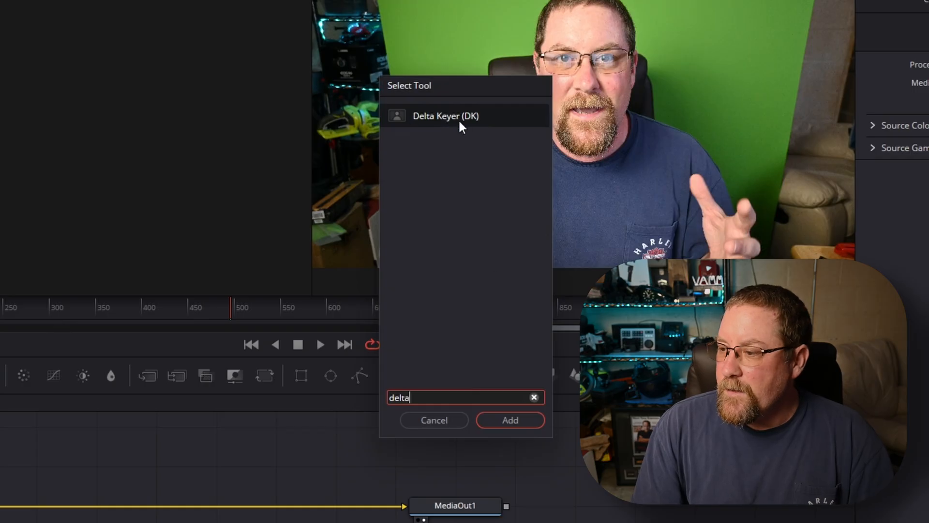
{"action": "left_click", "coordinate": [508, 419]}
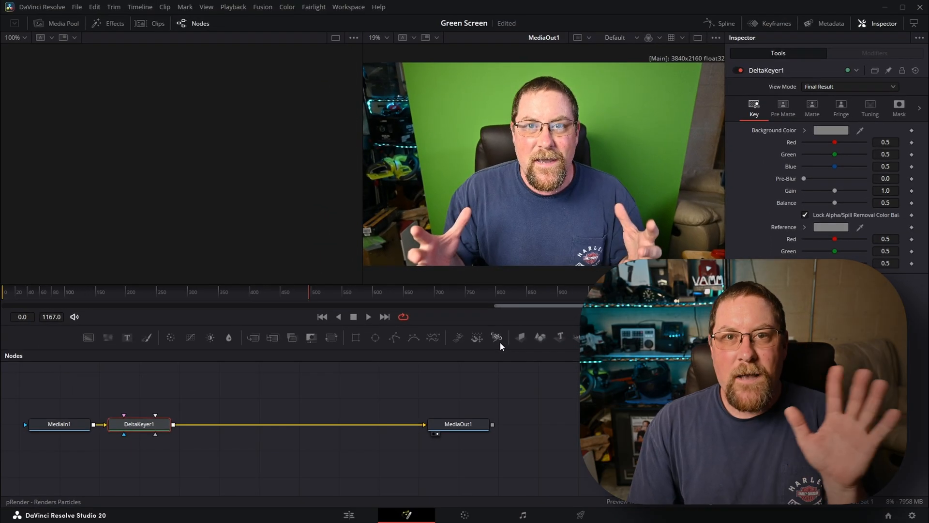
{"action": "mouse_move", "coordinate": [495, 336]}
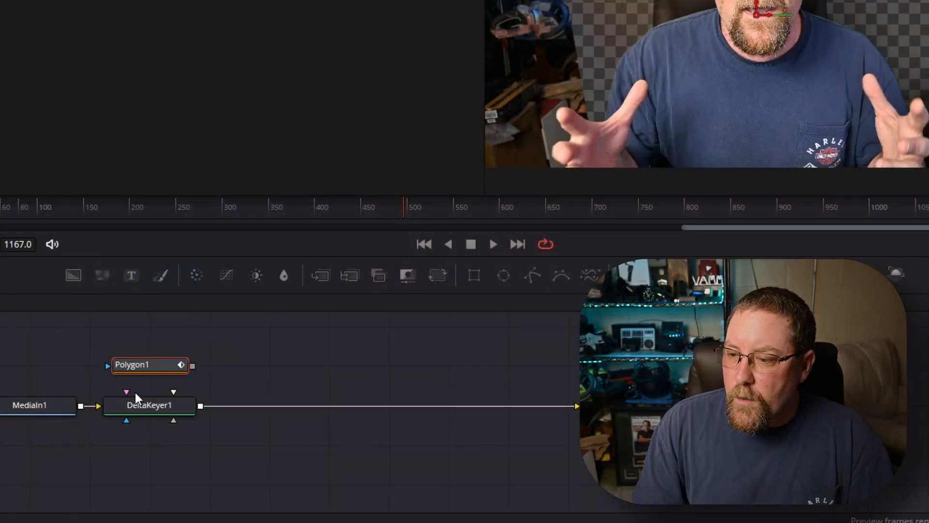
Feed Polygon1 into DeltaKeyer1's garbage matte input and ready the polygon for shape editing.
{"action": "left_click", "coordinate": [149, 405]}
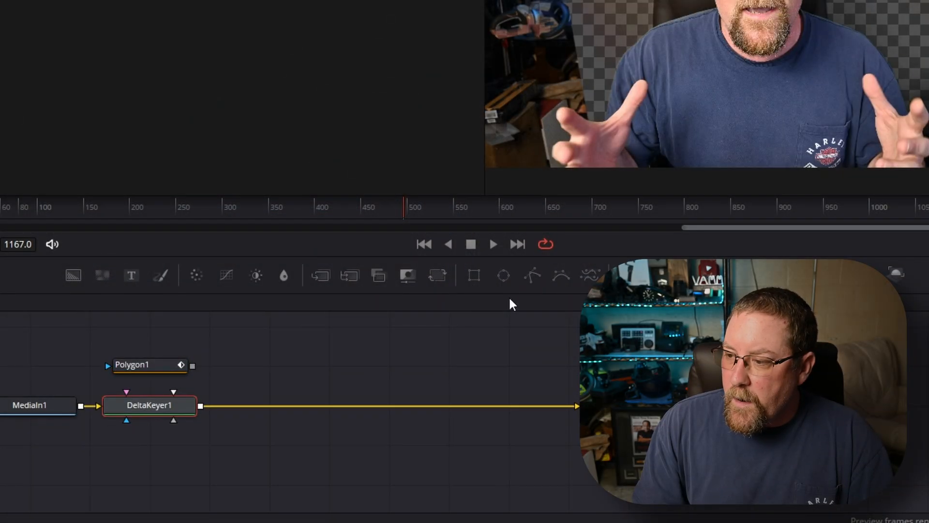
{"action": "left_click", "coordinate": [532, 274]}
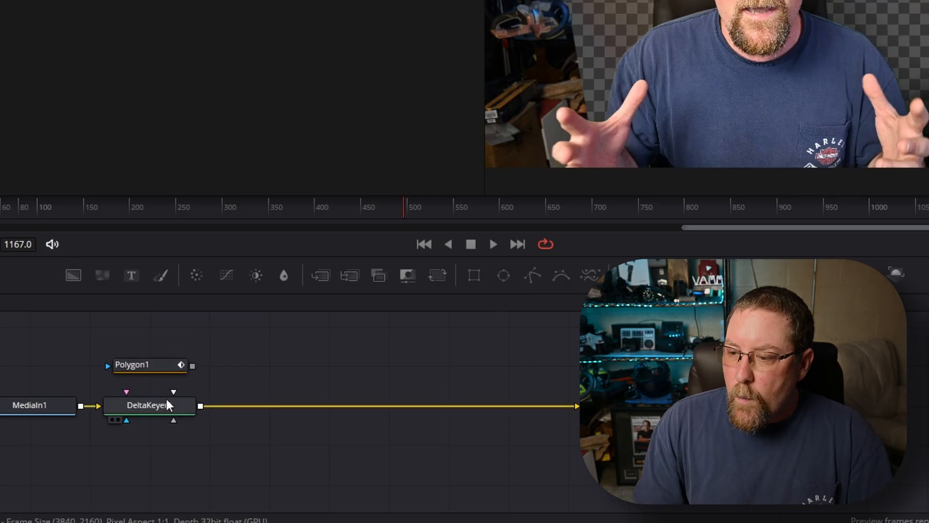
{"action": "mouse_move", "coordinate": [173, 421]}
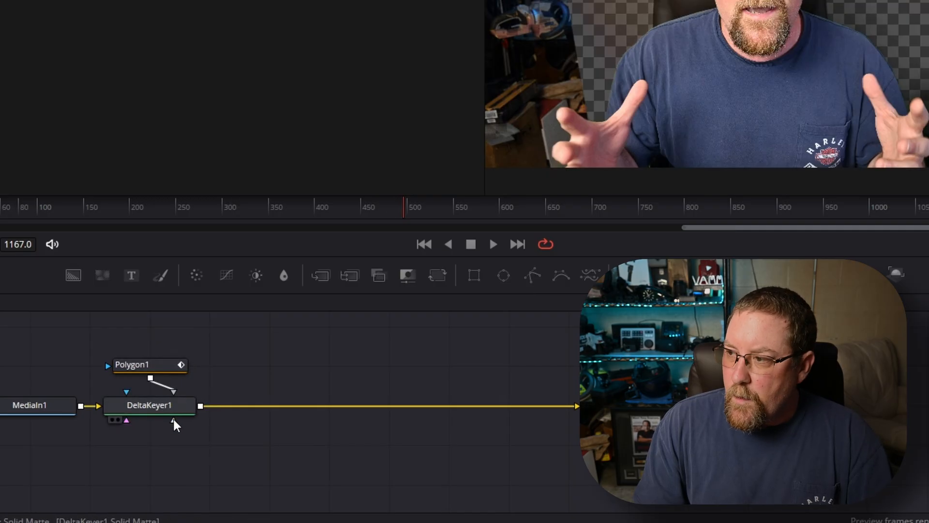
{"action": "left_click", "coordinate": [149, 364]}
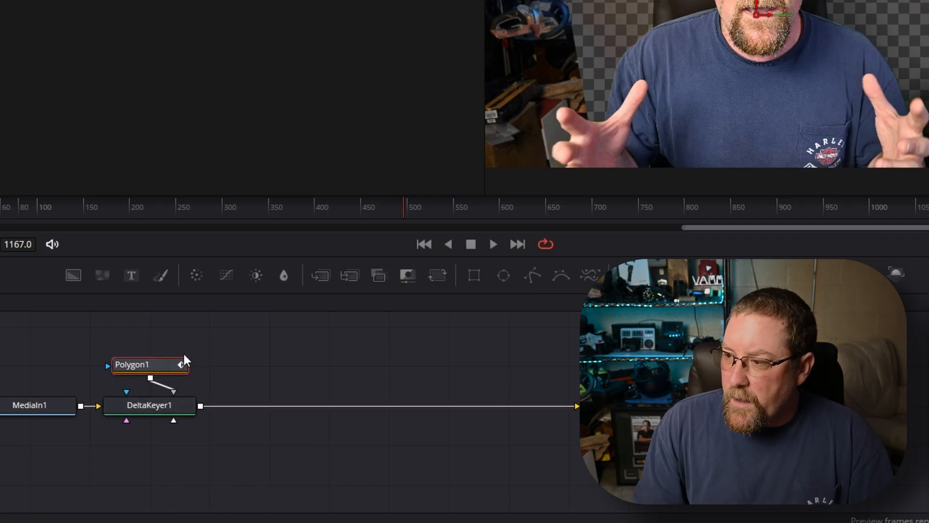
{"action": "double_click", "coordinate": [149, 364]}
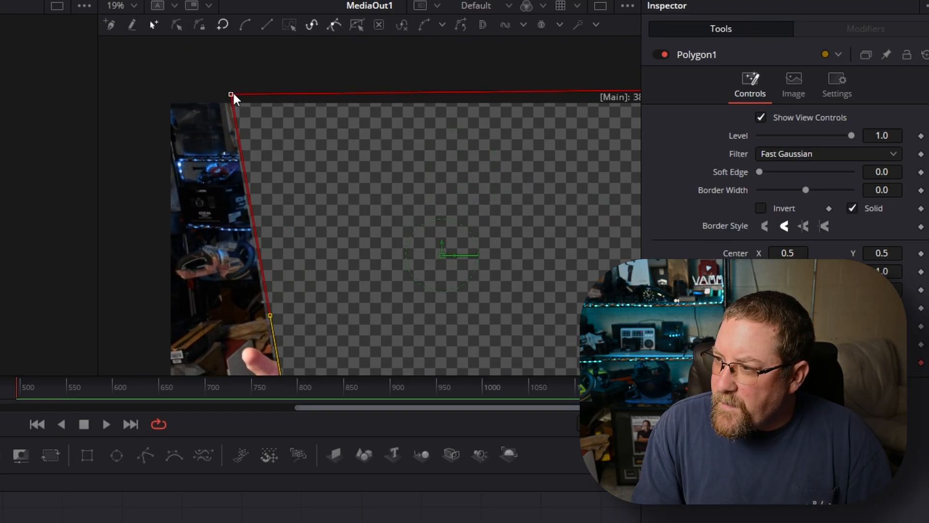
Draw mask points around the left shelves and the chair at the frame edges.
{"action": "left_click_drag", "start_coordinate": [232, 97], "coordinate": [232, 88]}
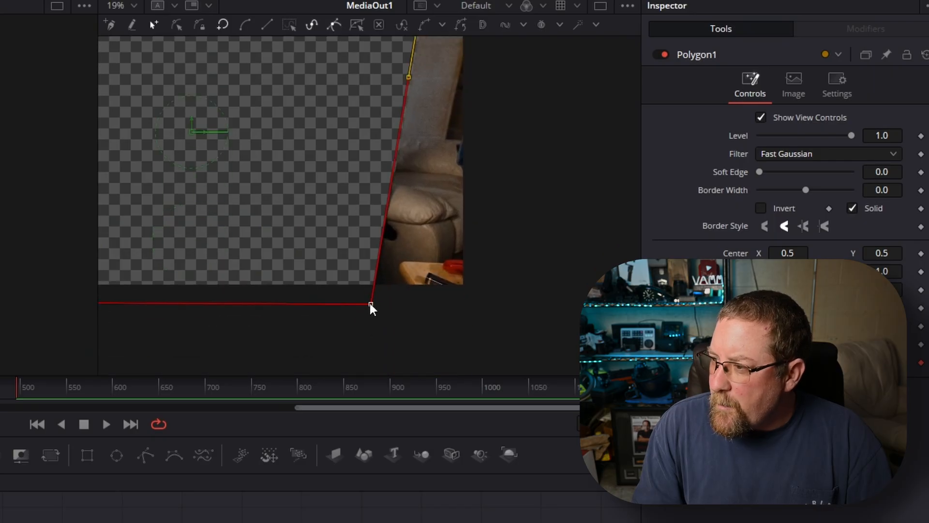
{"action": "left_click", "coordinate": [371, 305]}
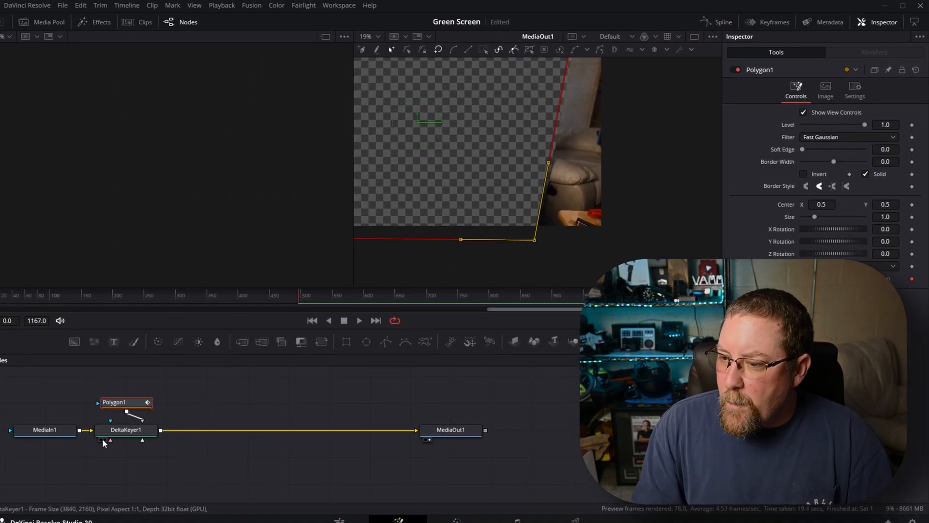
Invert the Garbage Matte in DeltaKeyer1's Mask settings so only the presenter remains.
{"action": "left_click", "coordinate": [125, 430]}
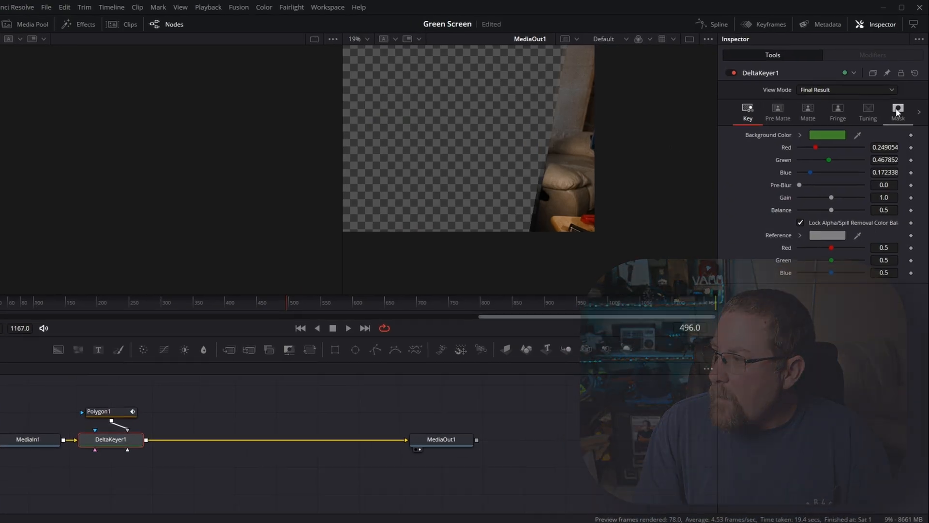
{"action": "left_click", "coordinate": [897, 109]}
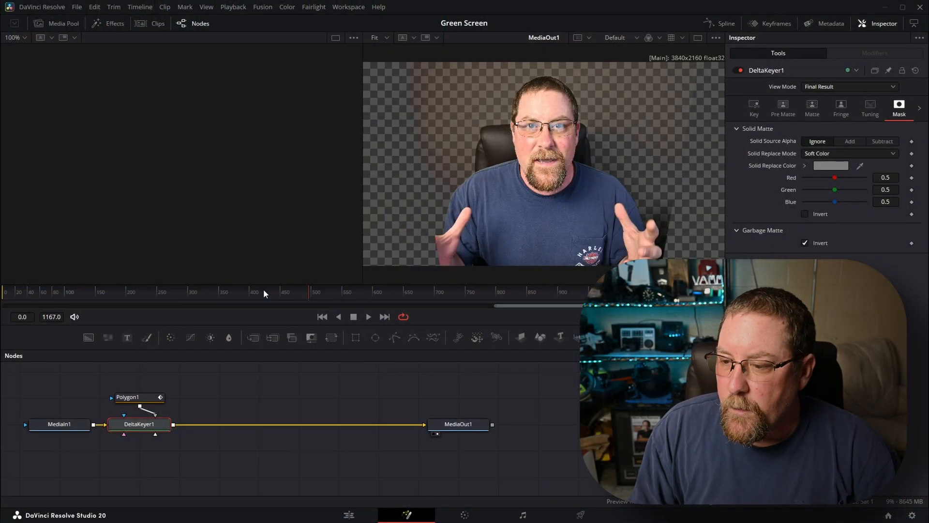
{"action": "mouse_move", "coordinate": [394, 338]}
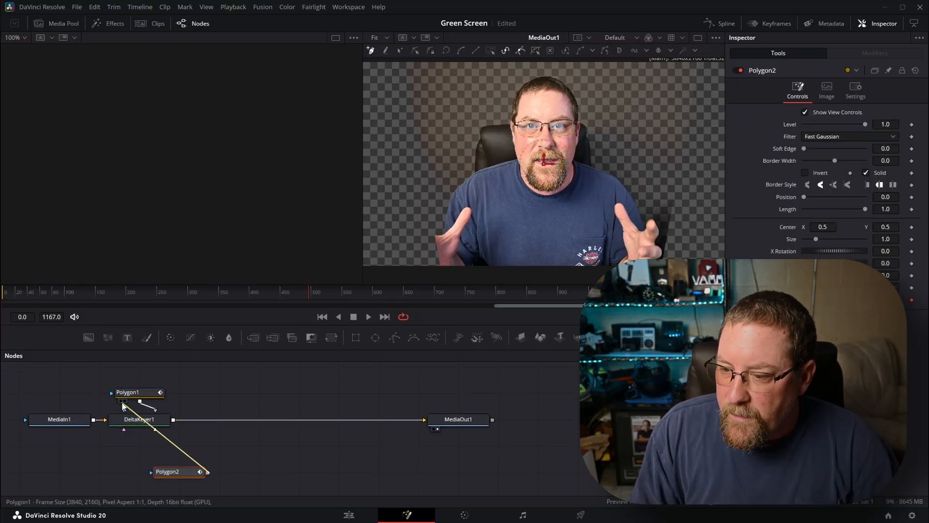
{"action": "left_click", "coordinate": [167, 471]}
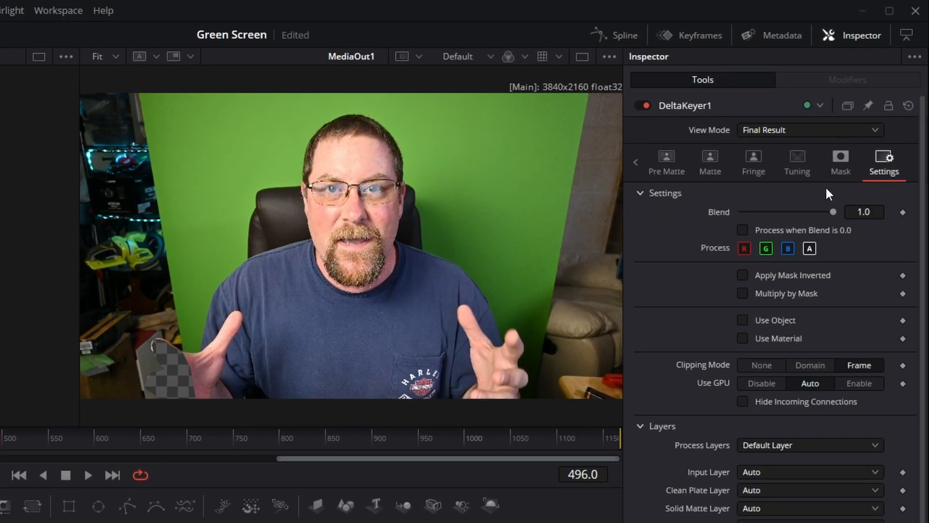
{"action": "left_click", "coordinate": [743, 275]}
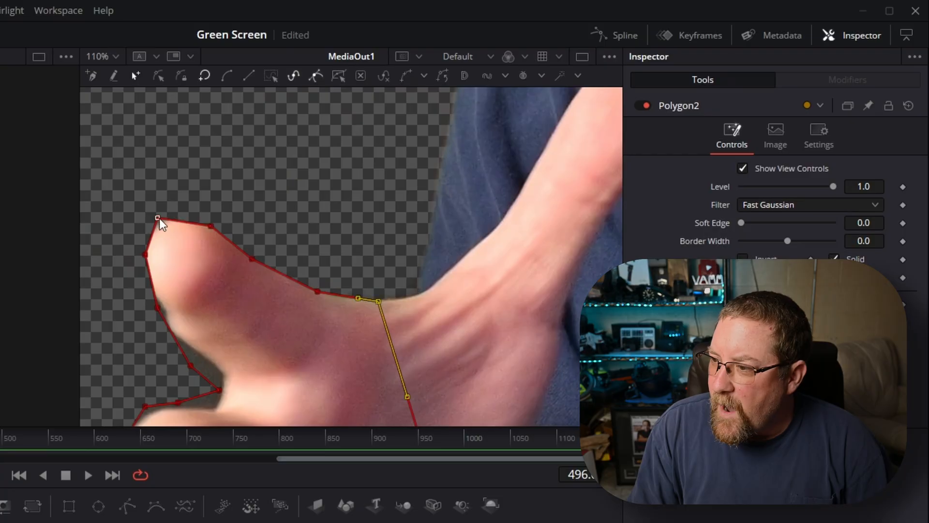
{"action": "left_click", "coordinate": [158, 221]}
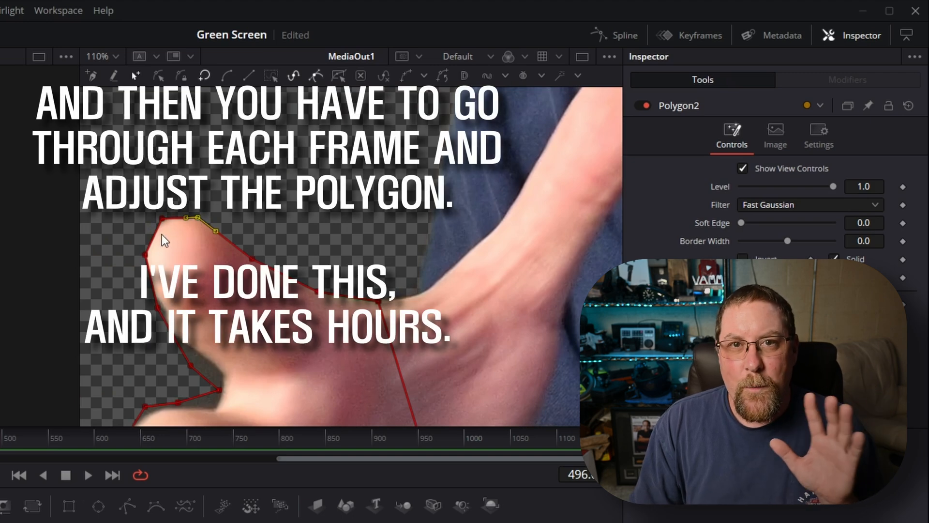
{"action": "mouse_move", "coordinate": [358, 317]}
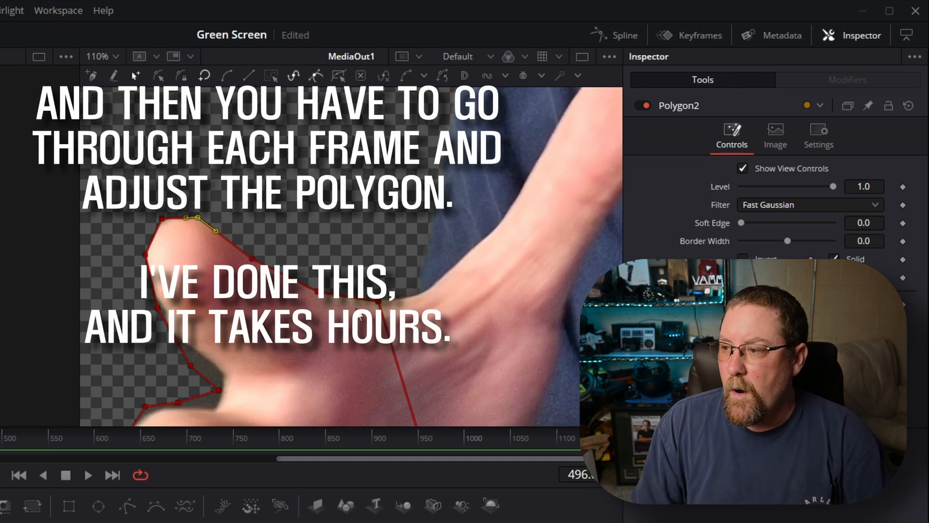
{"action": "left_click", "coordinate": [98, 56]}
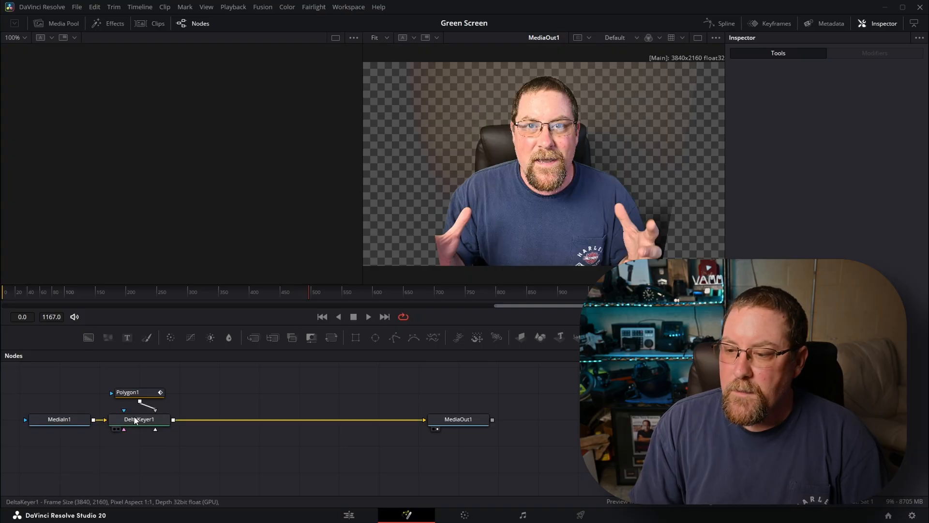
{"action": "left_click", "coordinate": [140, 419]}
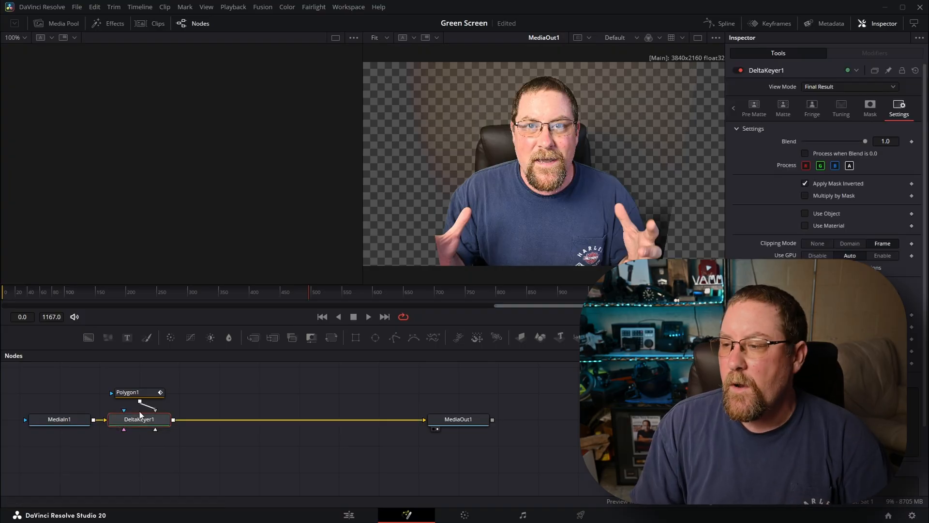
{"action": "left_click", "coordinate": [804, 183]}
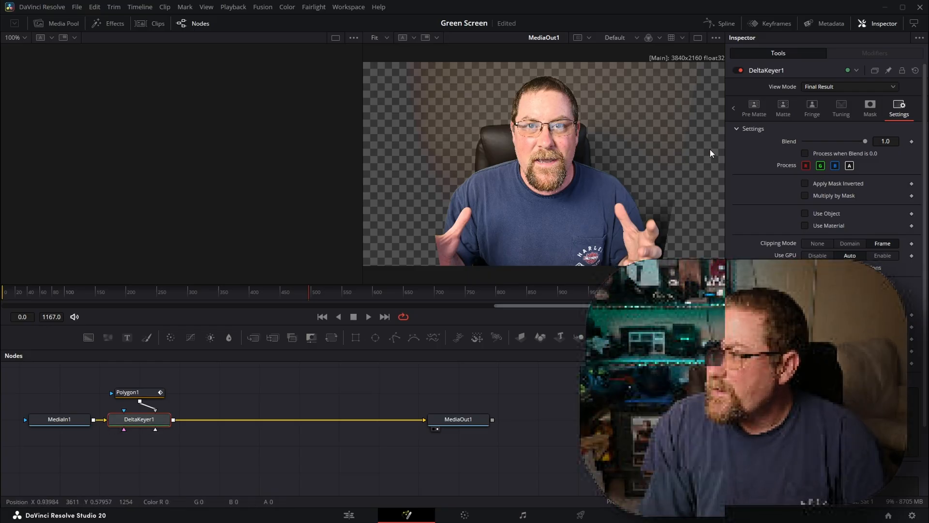
{"action": "left_click", "coordinate": [753, 109]}
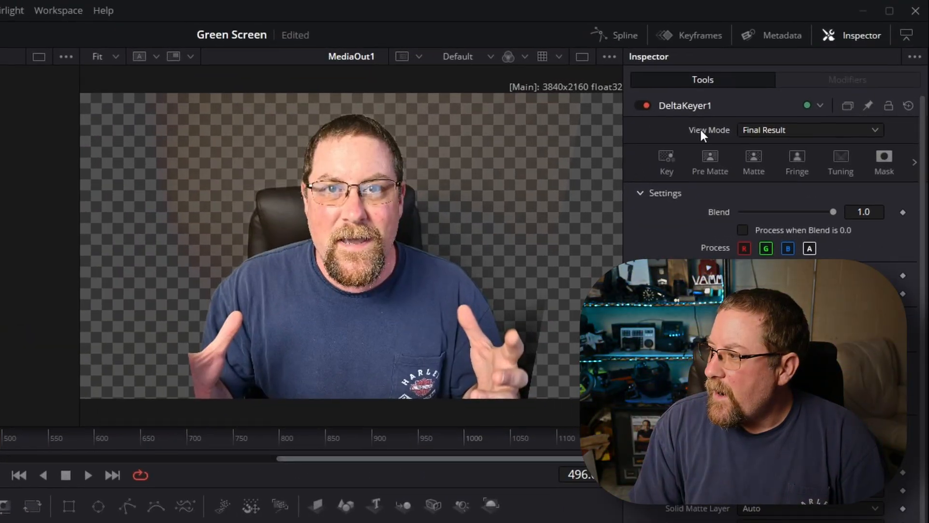
Raise DeltaKeyer1's low Matte threshold to about 0.24, checking the hairline edge up close.
{"action": "left_click", "coordinate": [666, 162]}
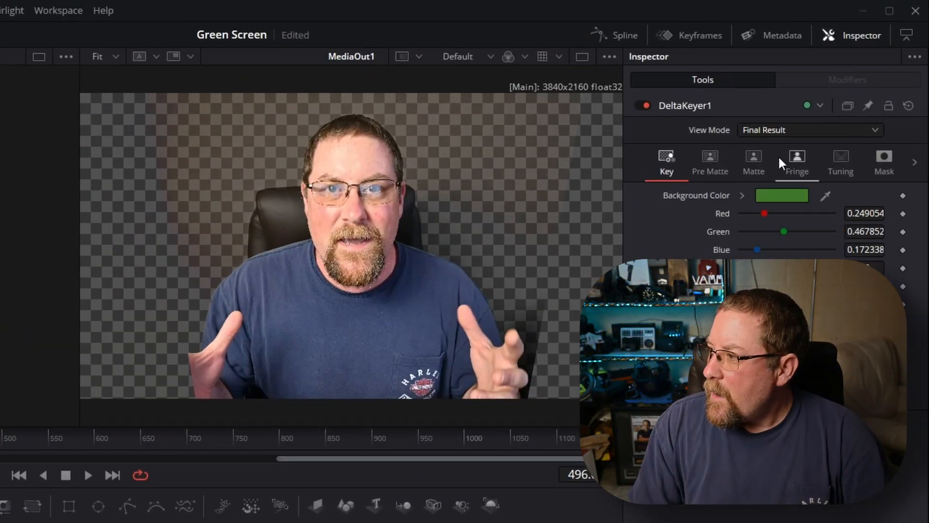
{"action": "left_click", "coordinate": [753, 163]}
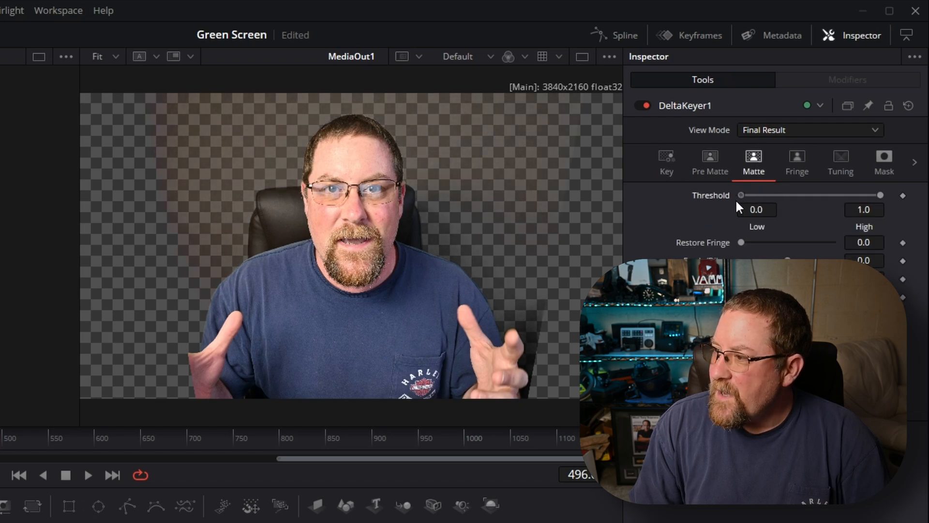
{"action": "mouse_move", "coordinate": [441, 176]}
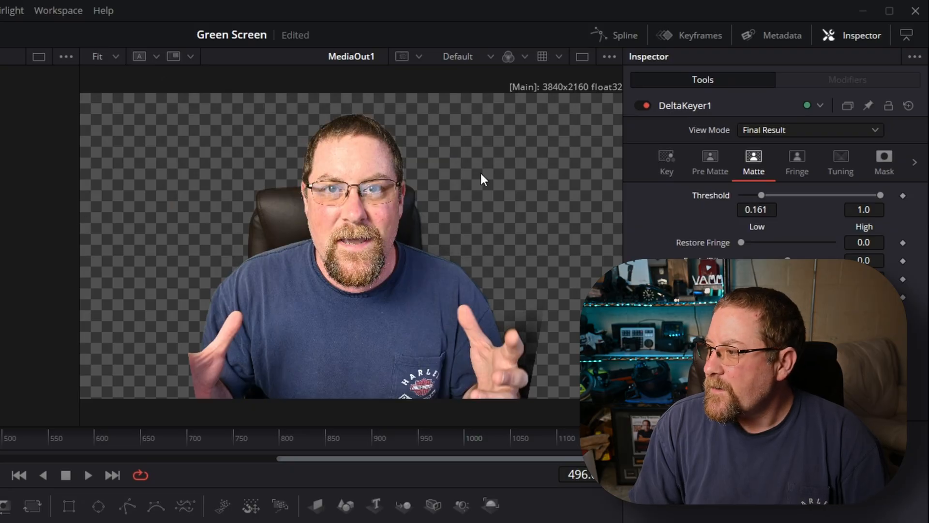
{"action": "mouse_move", "coordinate": [437, 165]}
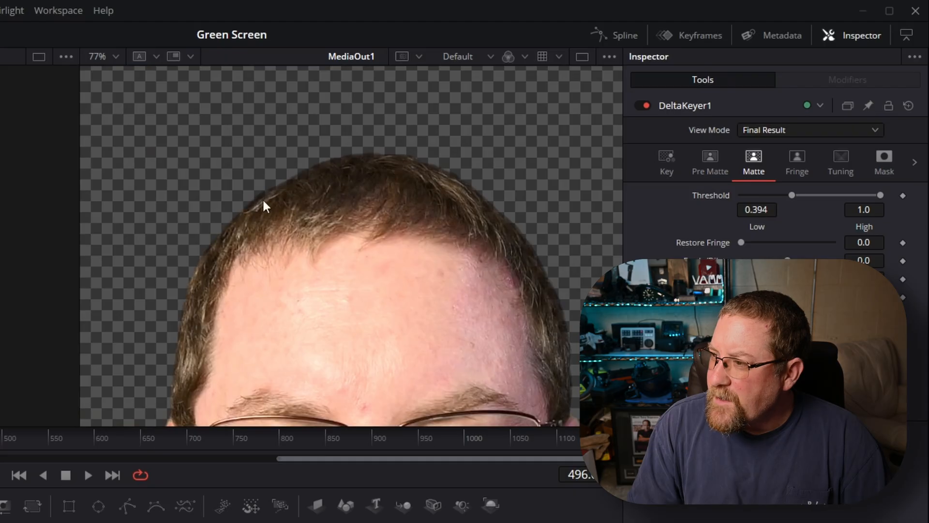
{"action": "mouse_move", "coordinate": [737, 237]}
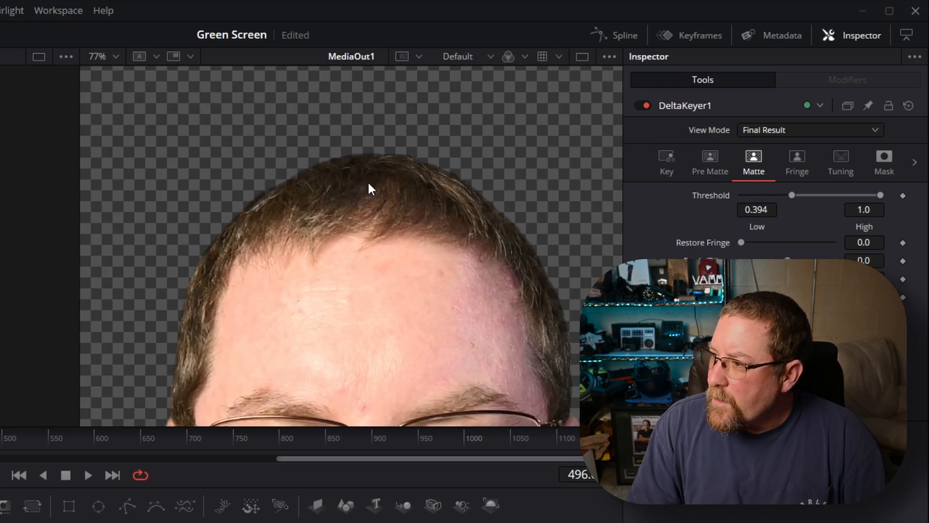
{"action": "scroll", "scroll_direction": "up", "scroll_amount": 3}
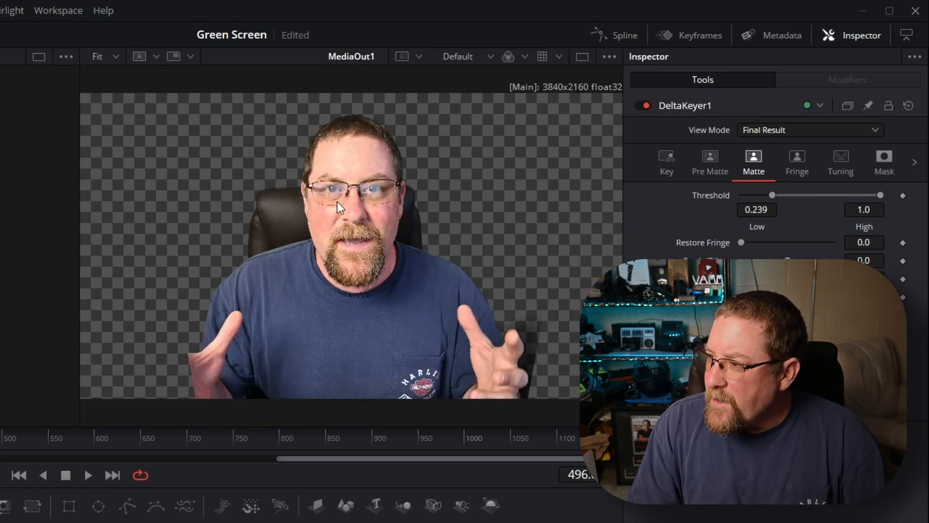
{"action": "mouse_move", "coordinate": [516, 294]}
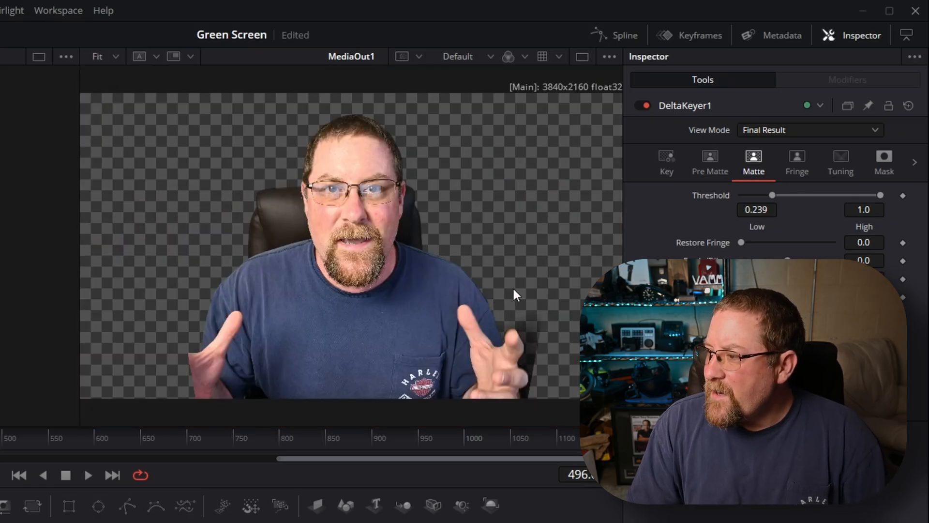
{"action": "mouse_move", "coordinate": [584, 238]}
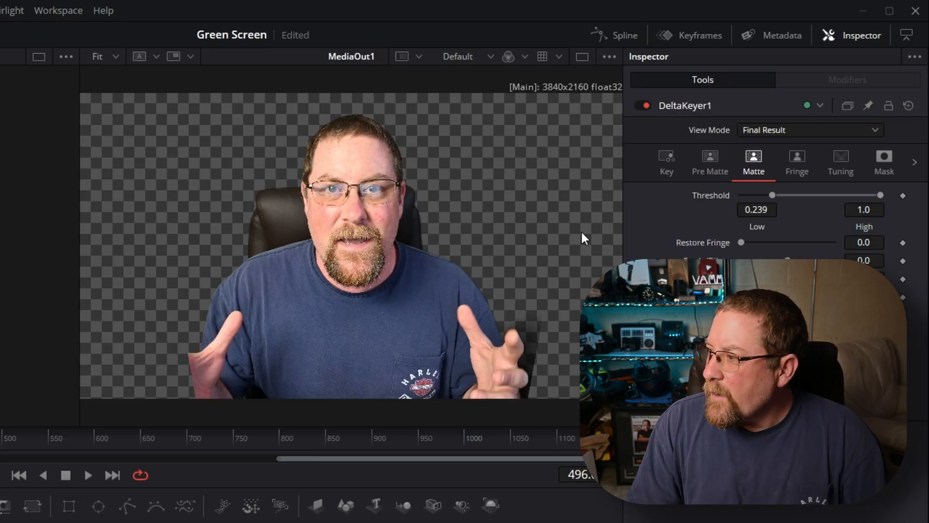
{"action": "left_click", "coordinate": [667, 161]}
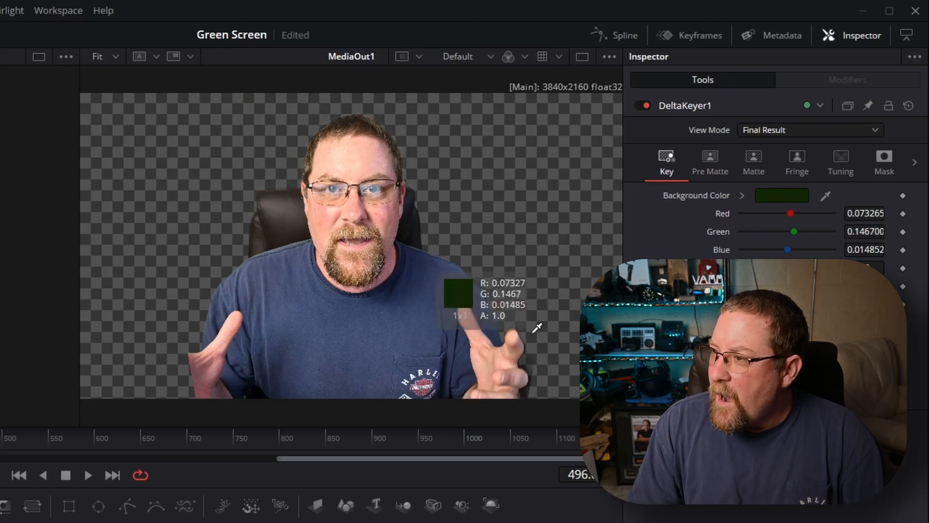
{"action": "mouse_move", "coordinate": [523, 329]}
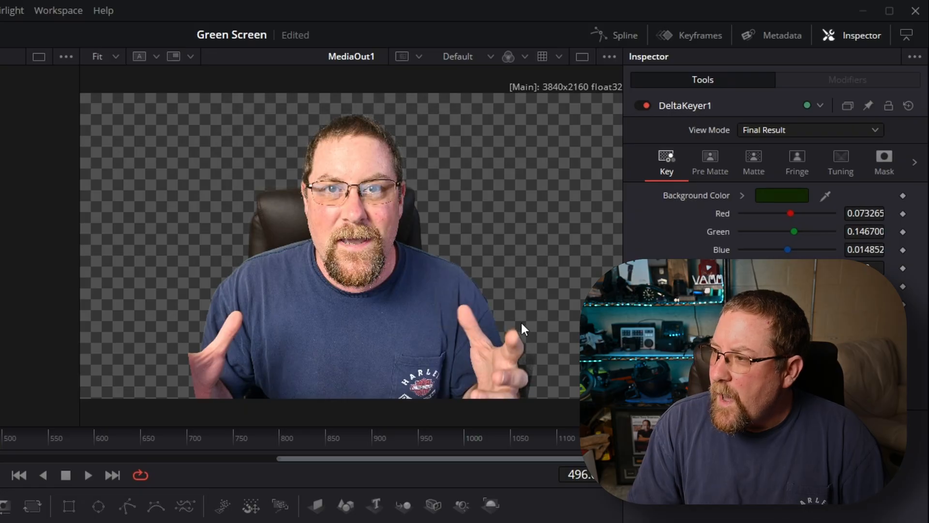
{"action": "scroll", "scroll_direction": "up", "scroll_amount": 3}
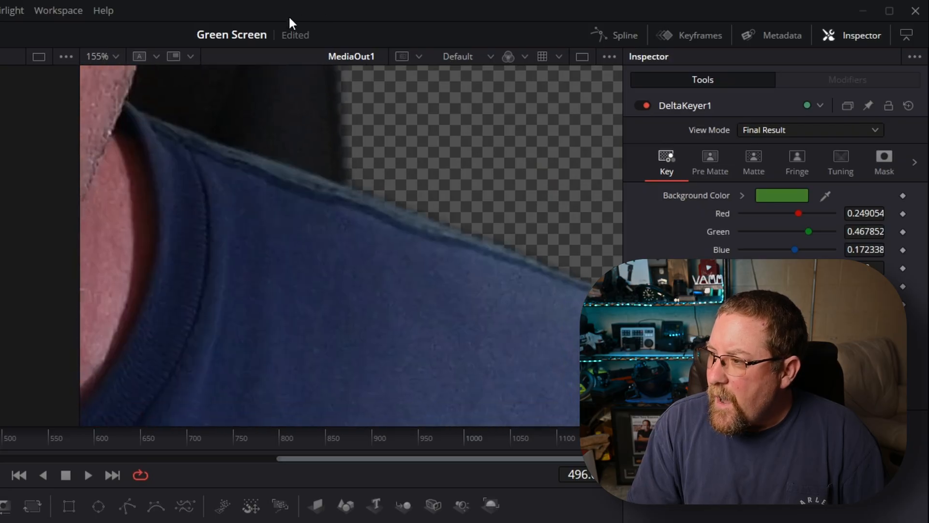
{"action": "mouse_move", "coordinate": [590, 266]}
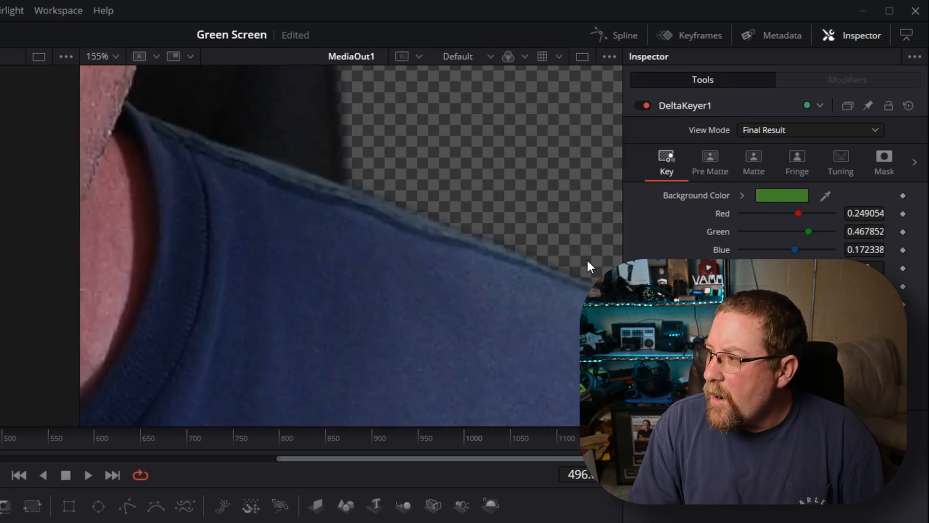
Show the Fringe settings with the whole frame fitted in the viewer.
{"action": "left_click", "coordinate": [796, 160]}
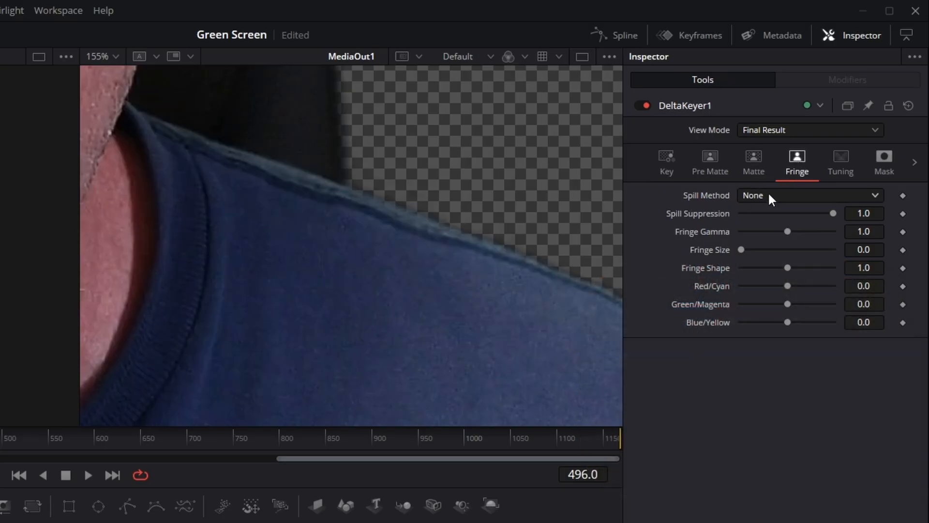
{"action": "left_click", "coordinate": [99, 56]}
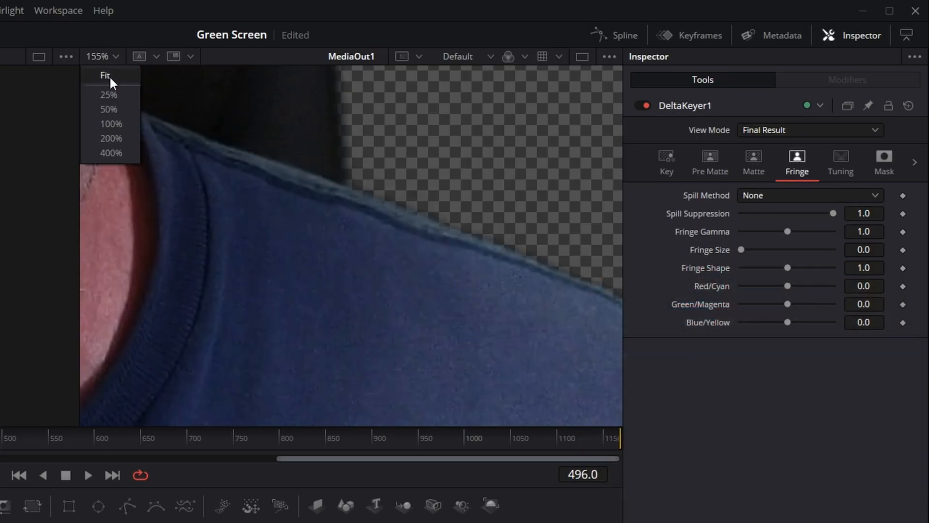
{"action": "left_click", "coordinate": [105, 75]}
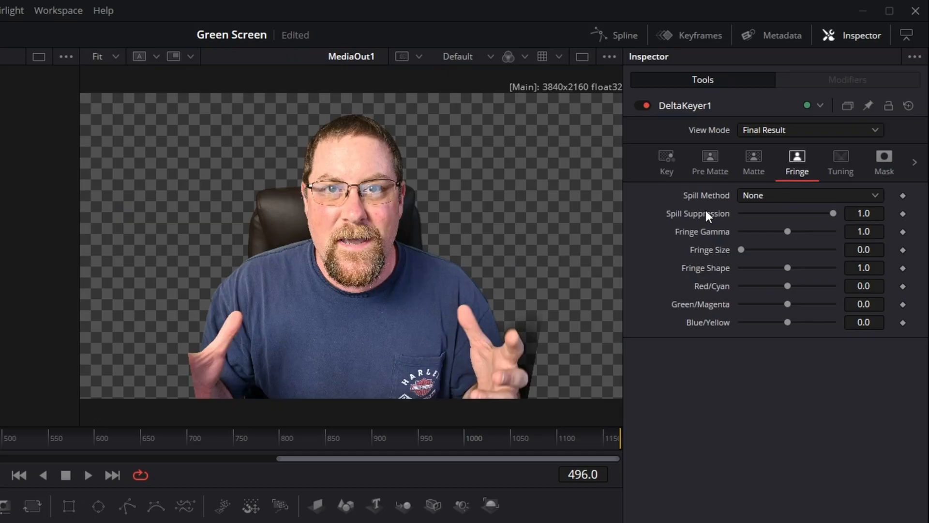
Try Spill Method Medium, Well Done and Burnt in turn on the blue shirt's edge.
{"action": "left_click", "coordinate": [810, 194]}
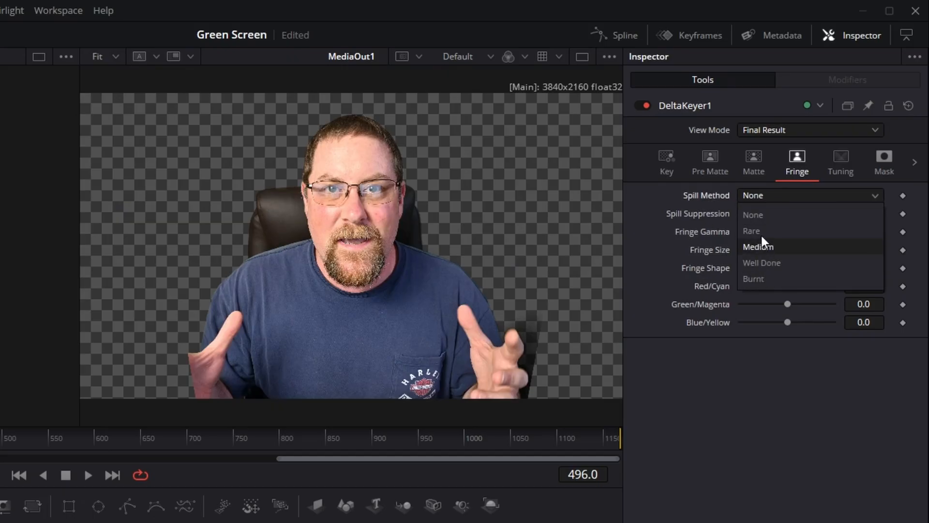
{"action": "left_click", "coordinate": [759, 247]}
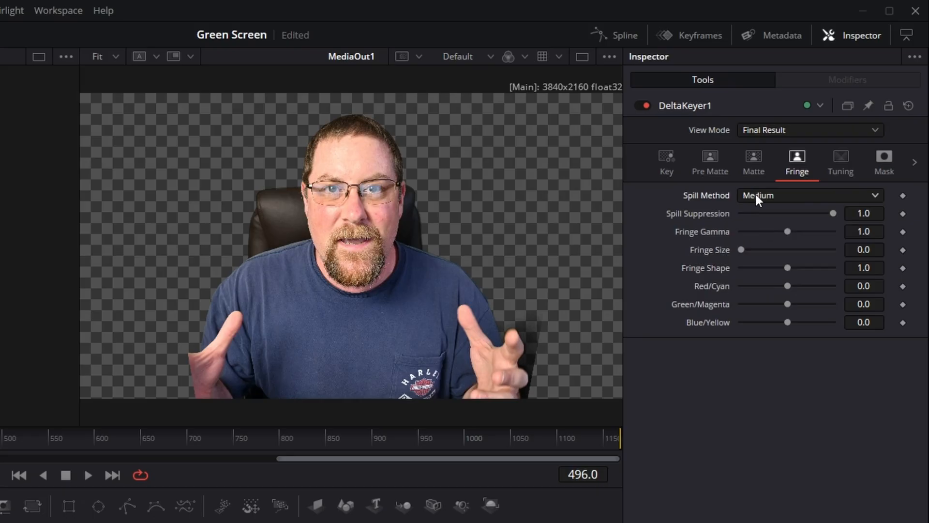
{"action": "left_click", "coordinate": [810, 194]}
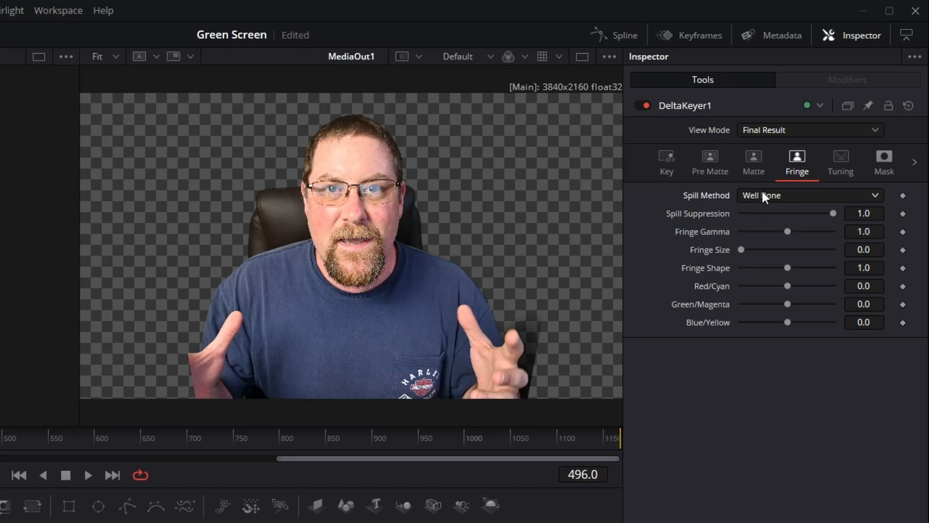
{"action": "left_click", "coordinate": [809, 195]}
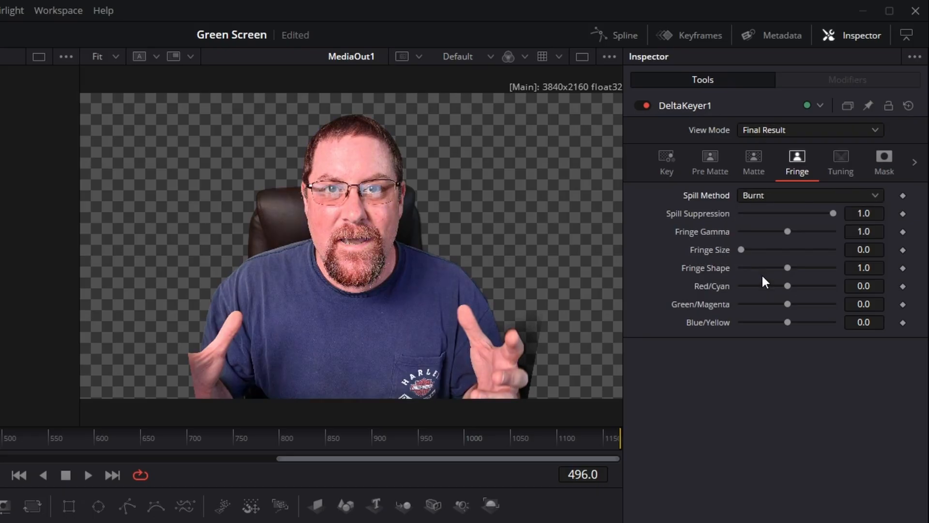
{"action": "mouse_move", "coordinate": [513, 268]}
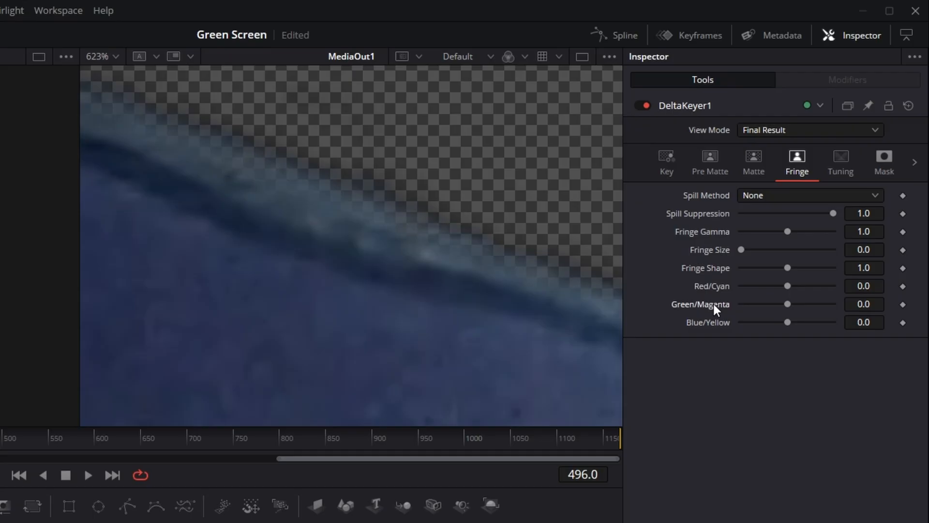
{"action": "mouse_move", "coordinate": [715, 302]}
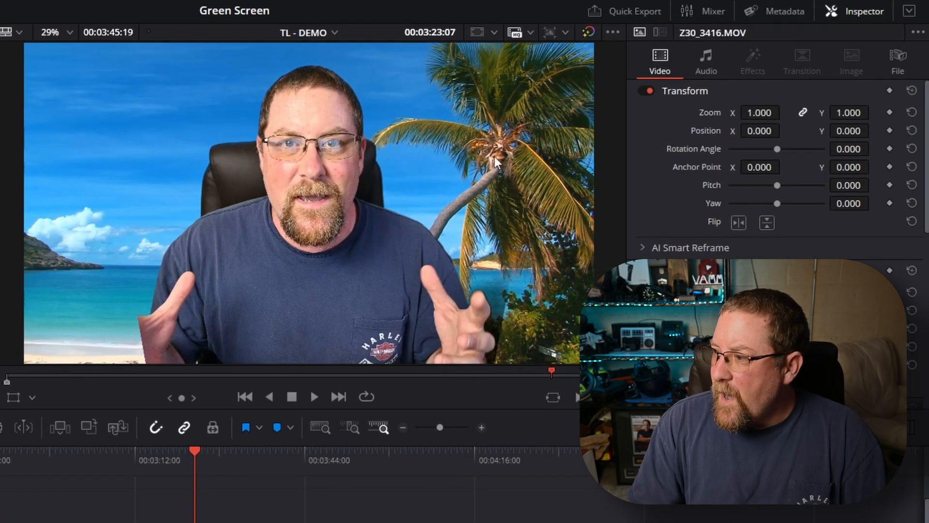
{"action": "mouse_move", "coordinate": [519, 355]}
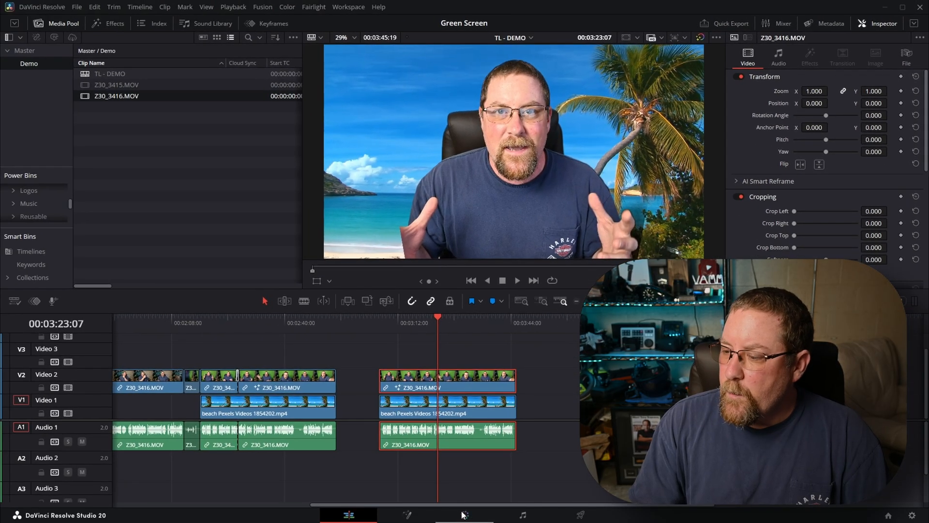
Rearrange the keyed clip's three-node grade on the Color page, moving node 03 lower.
{"action": "left_click", "coordinate": [464, 514]}
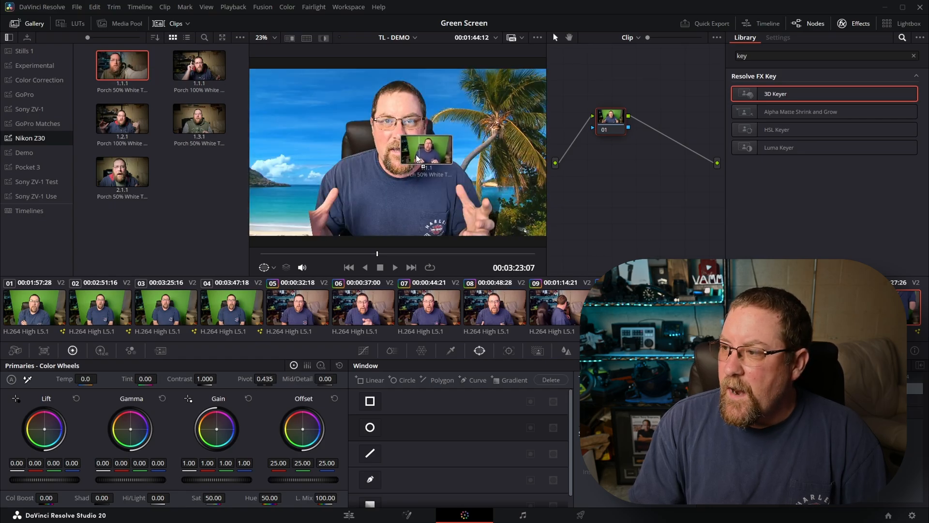
{"action": "left_click", "coordinate": [778, 37]}
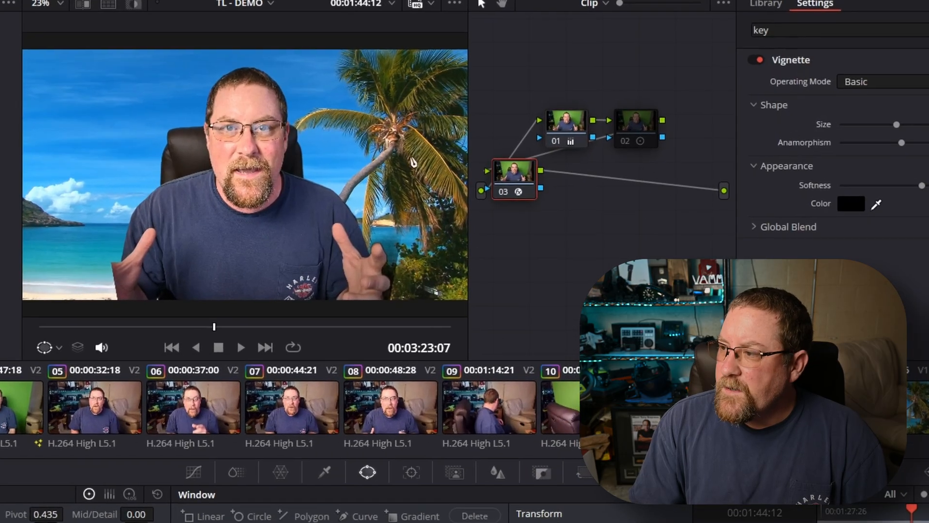
{"action": "left_click", "coordinate": [765, 4]}
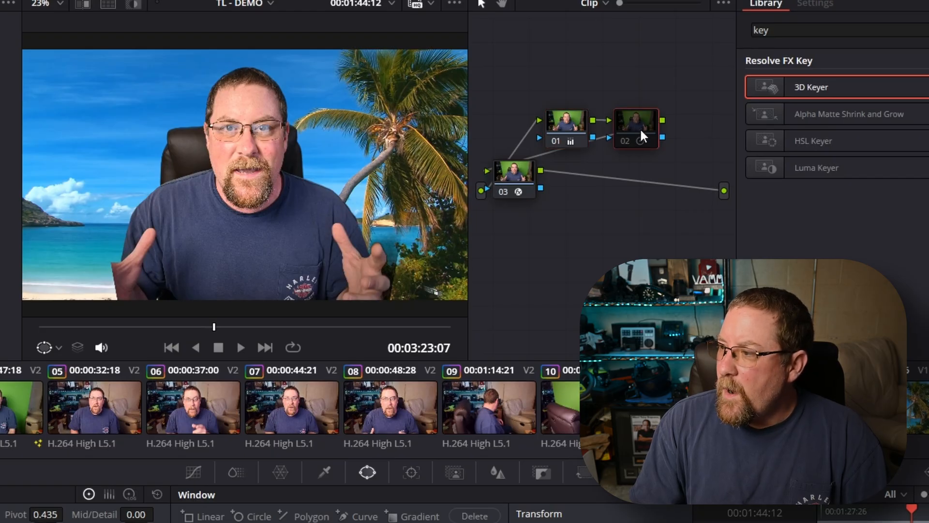
{"action": "left_click", "coordinate": [513, 173]}
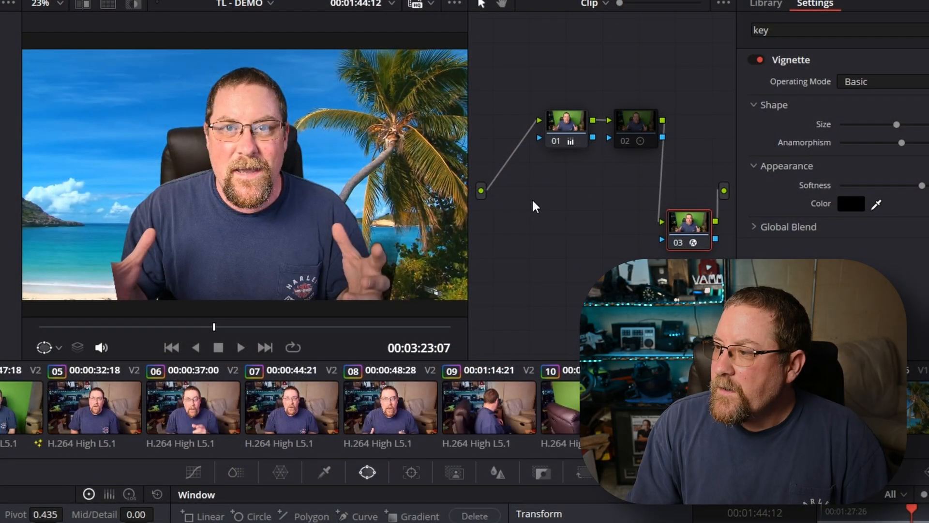
Bring up the Add Node choices from the node graph's context menu.
{"action": "right_click", "coordinate": [534, 205]}
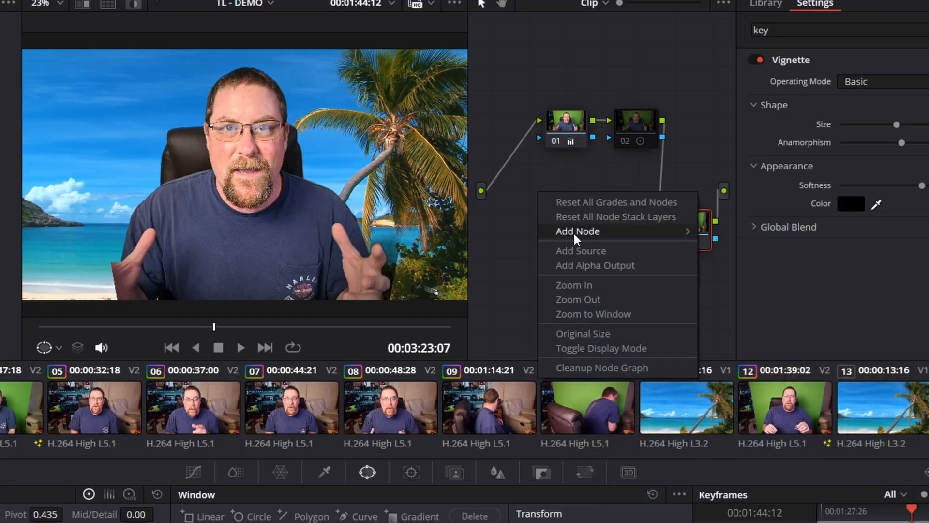
{"action": "left_click", "coordinate": [577, 231]}
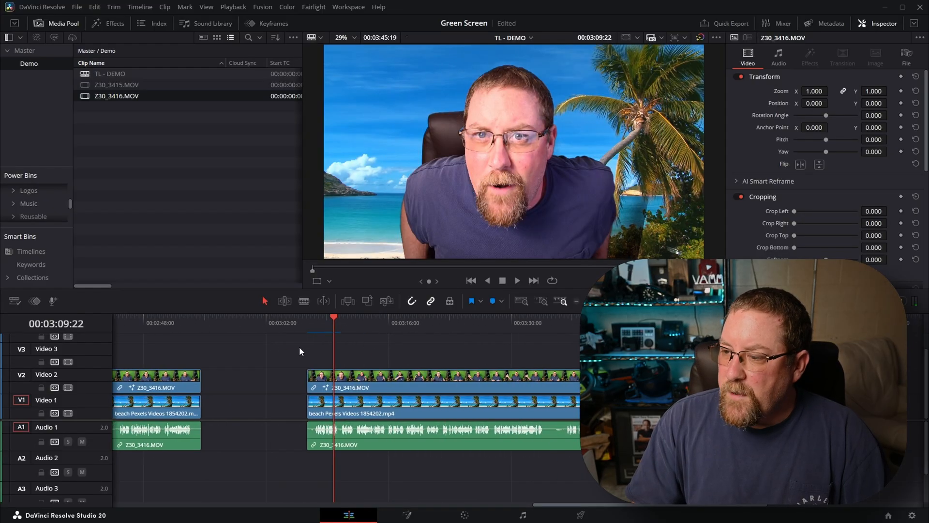
{"action": "mouse_move", "coordinate": [313, 327]}
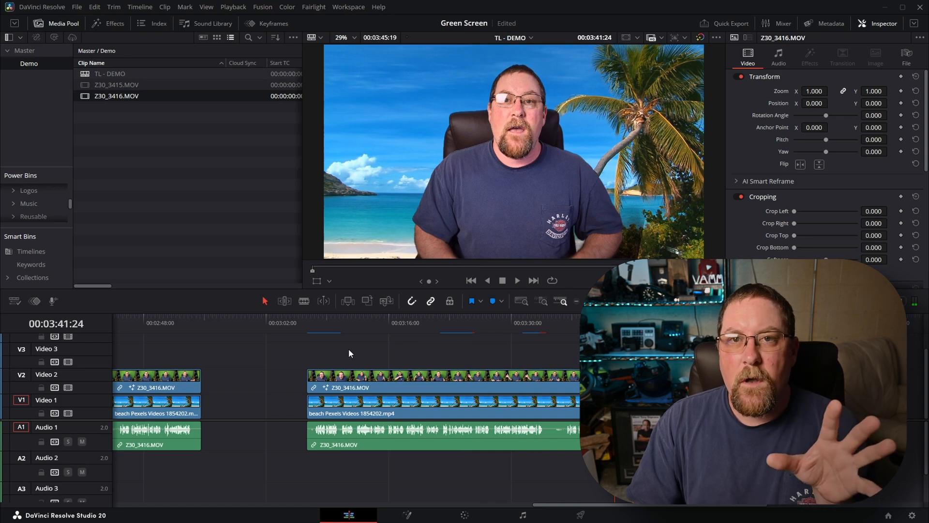
Set Render Cache Fusion Output to On for the V2 clip and play the beach composite from before it.
{"action": "left_click", "coordinate": [379, 376]}
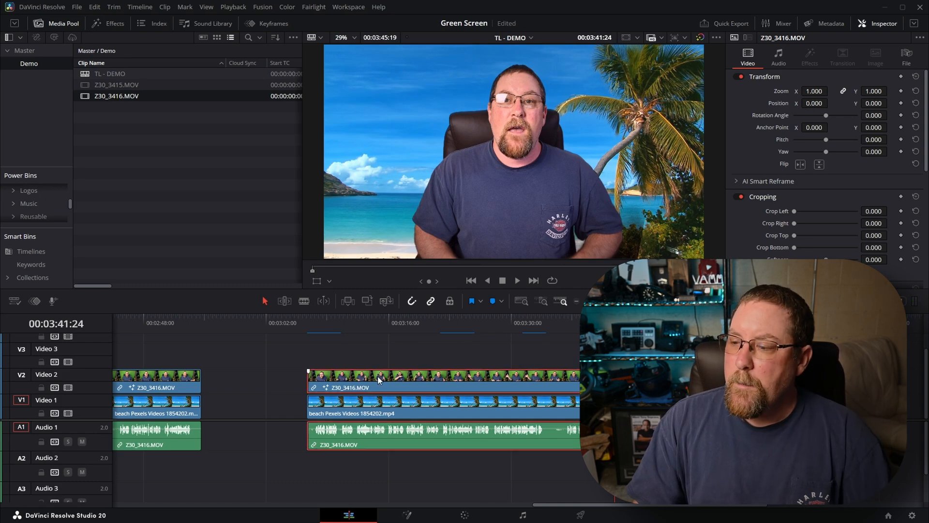
{"action": "right_click", "coordinate": [380, 377]}
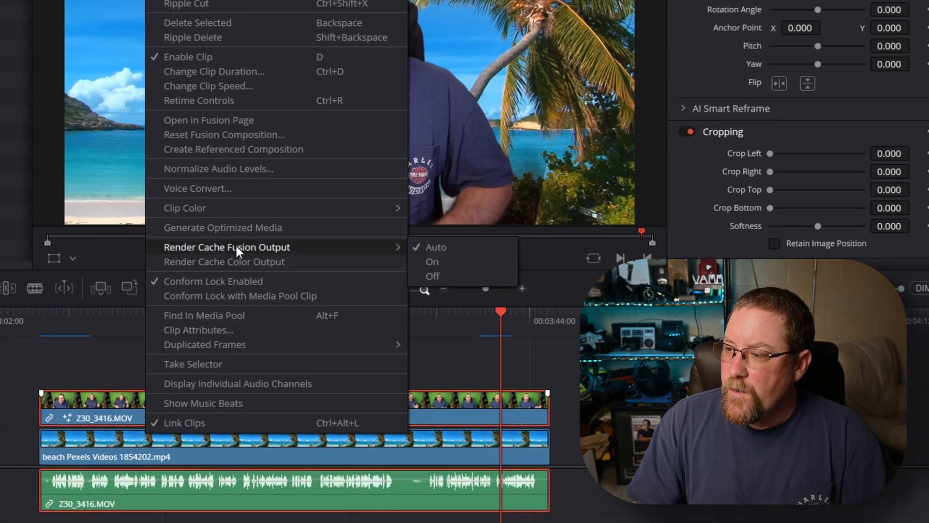
{"action": "mouse_move", "coordinate": [436, 247]}
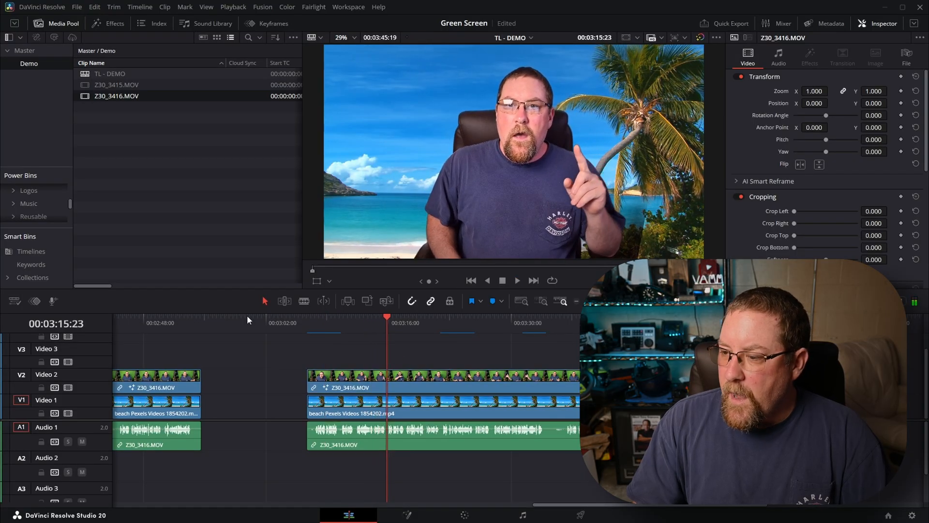
{"action": "left_click", "coordinate": [302, 323]}
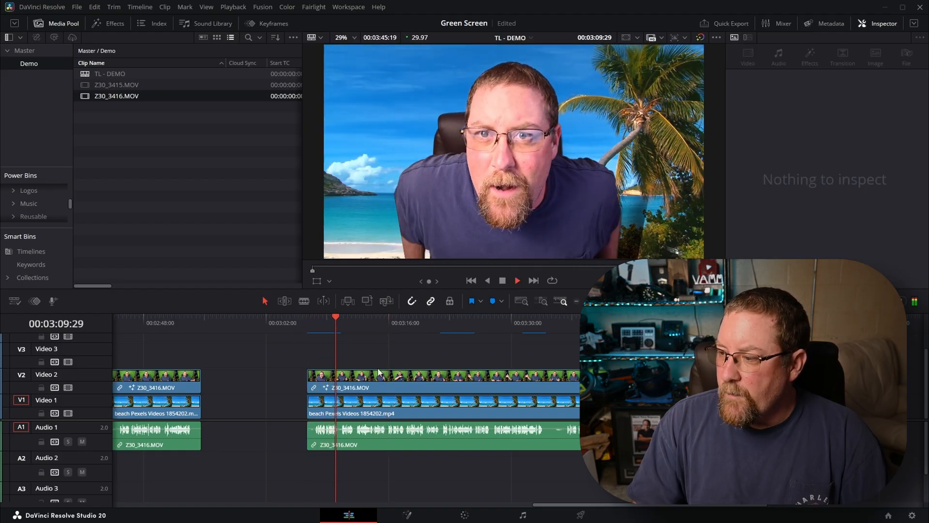
{"action": "left_click", "coordinate": [441, 376]}
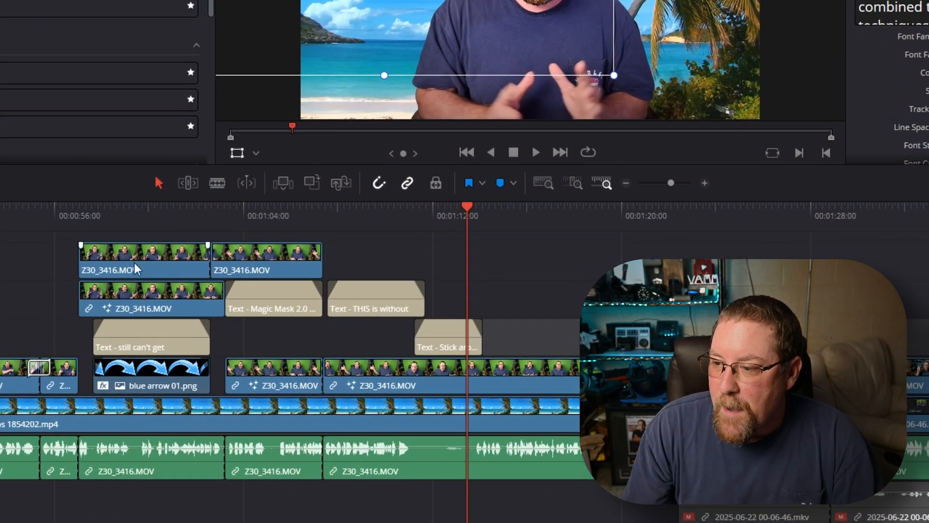
{"action": "mouse_move", "coordinate": [181, 271]}
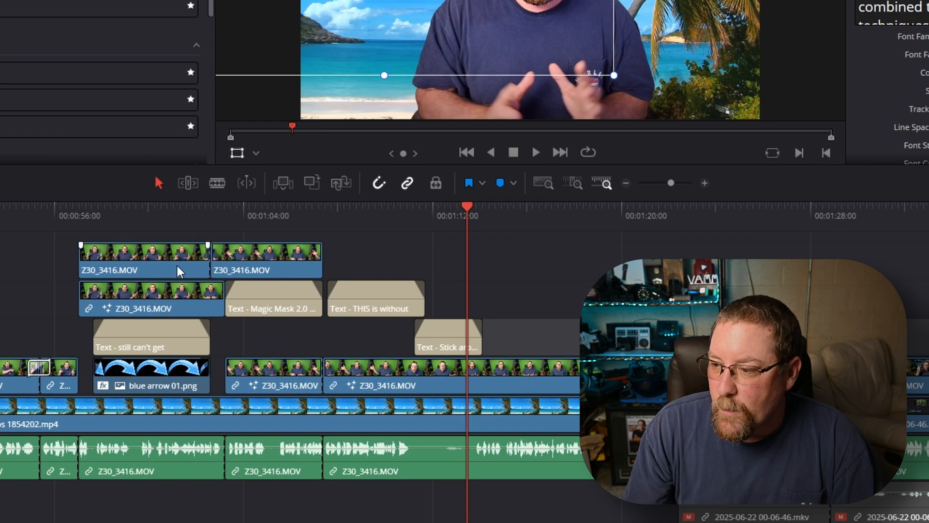
{"action": "mouse_move", "coordinate": [249, 240]}
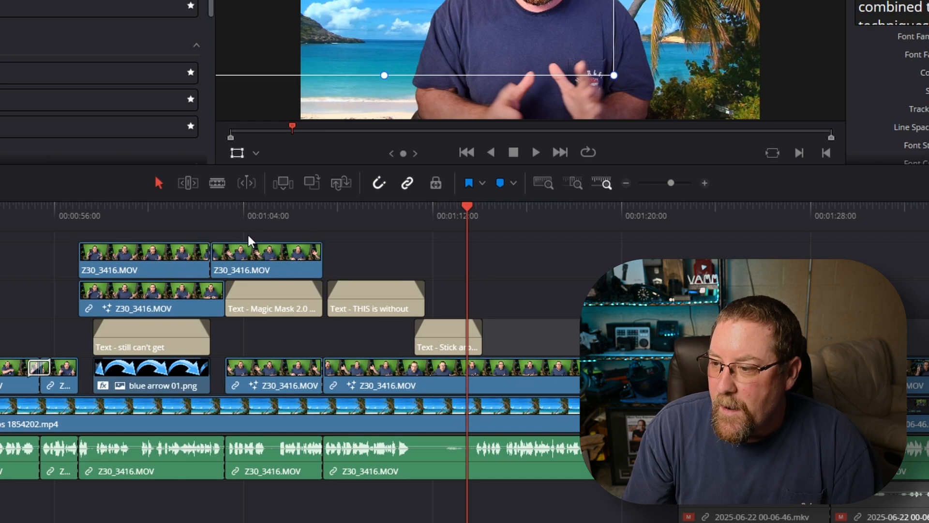
{"action": "mouse_move", "coordinate": [267, 227]}
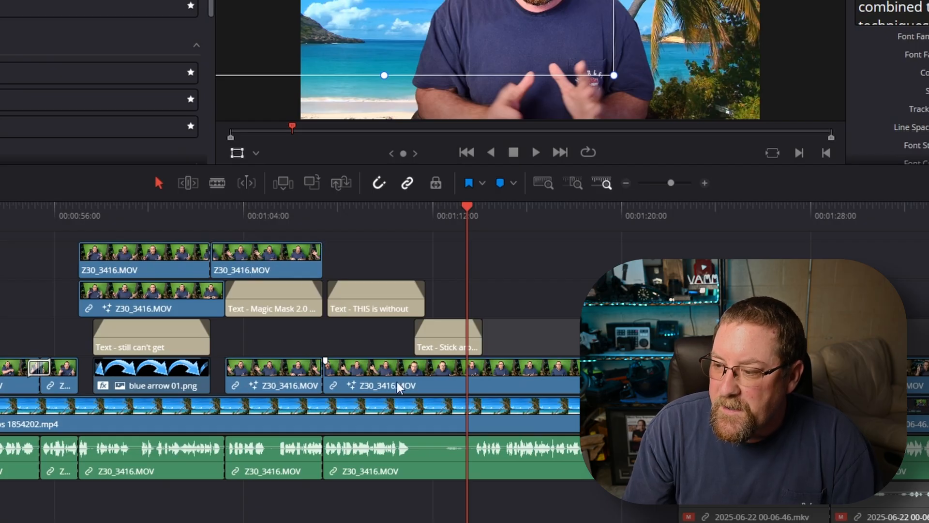
{"action": "mouse_move", "coordinate": [261, 234]}
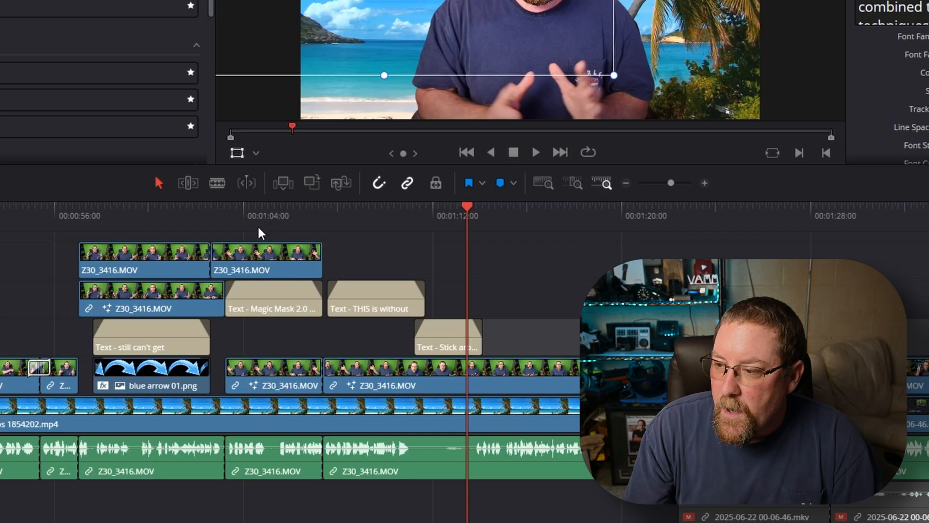
Select the second clip copy on the top track of the Green Screen timeline.
{"action": "left_click", "coordinate": [267, 258]}
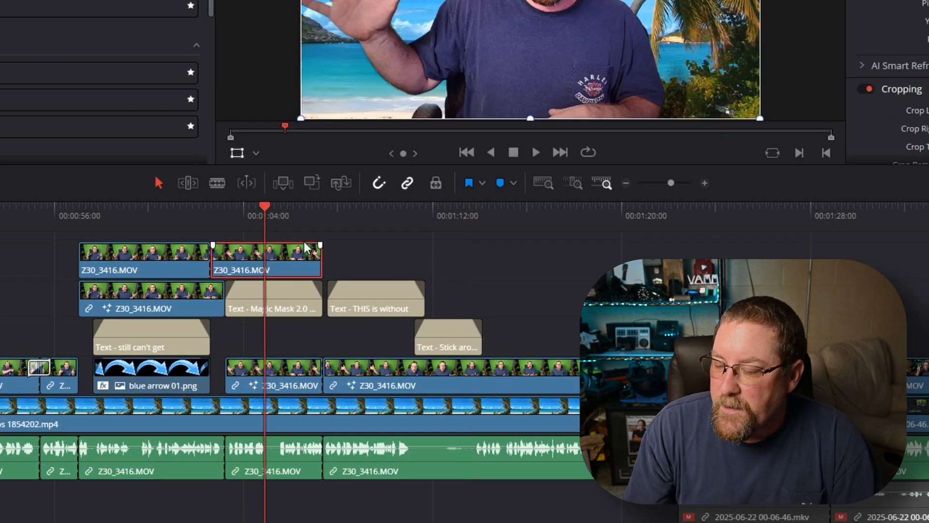
{"action": "mouse_move", "coordinate": [273, 234]}
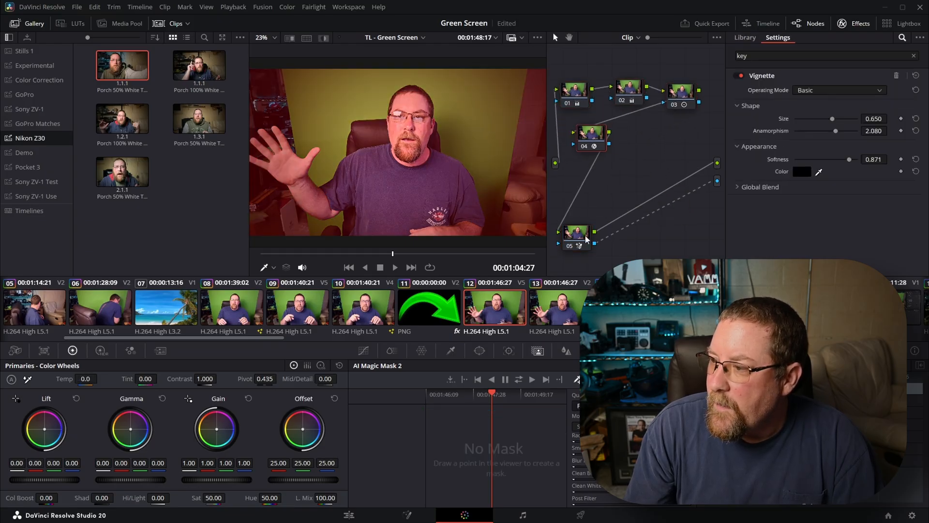
Add a tracked Magic Mask 2 point on the raised hand in node 05 and review the graded clips.
{"action": "left_click", "coordinate": [744, 38]}
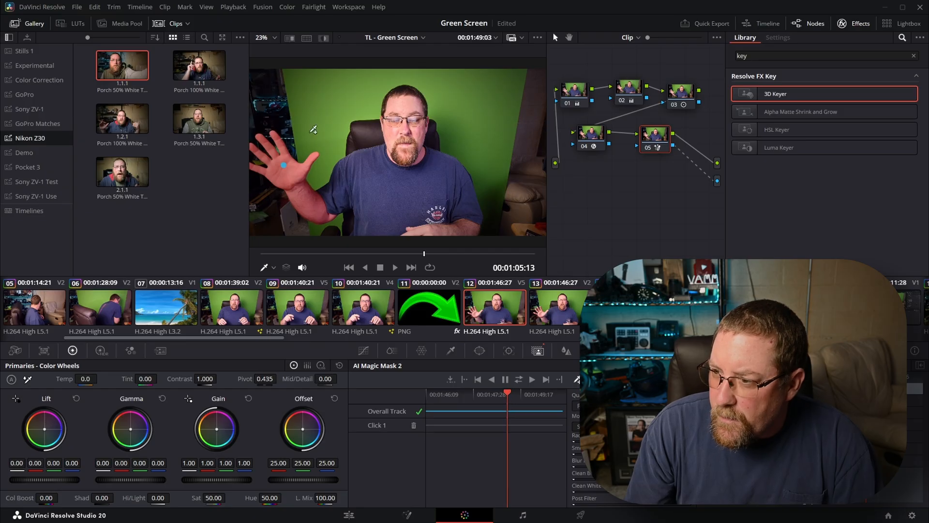
{"action": "mouse_move", "coordinate": [446, 265]}
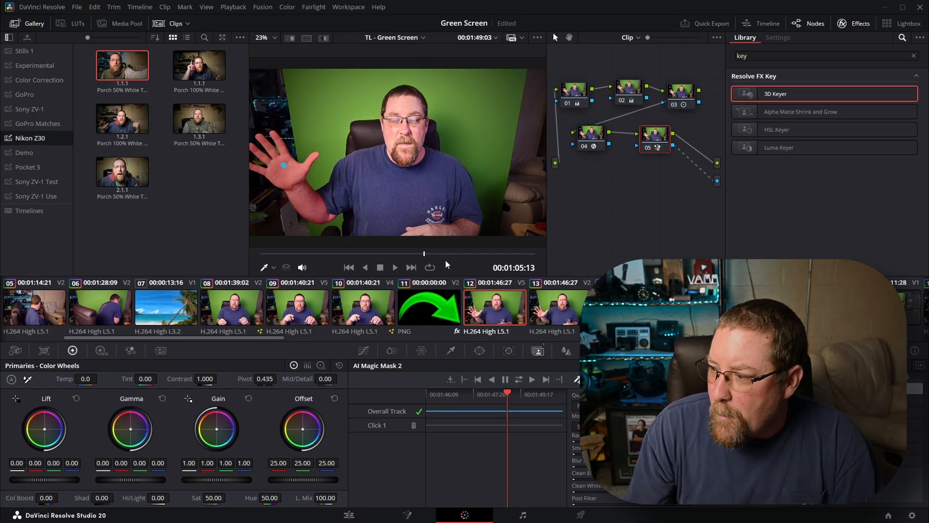
{"action": "mouse_move", "coordinate": [489, 365]}
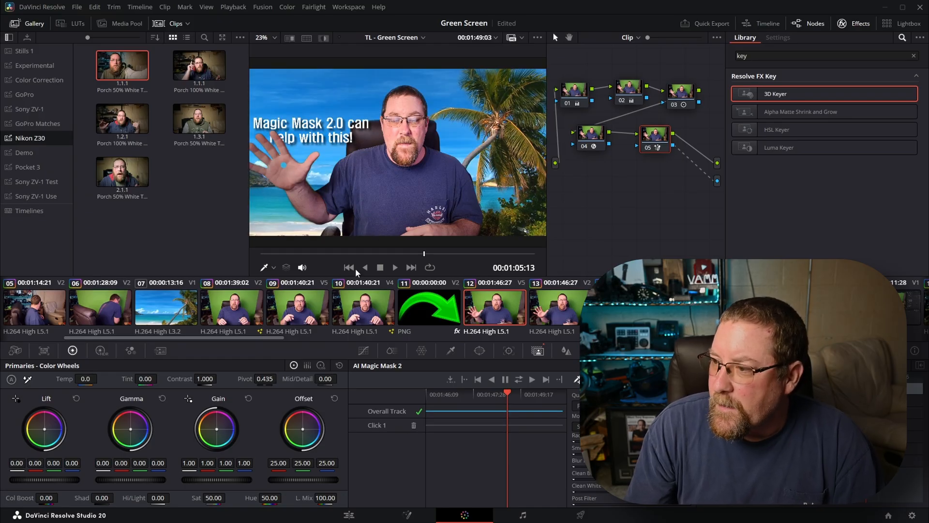
{"action": "left_click", "coordinate": [348, 514]}
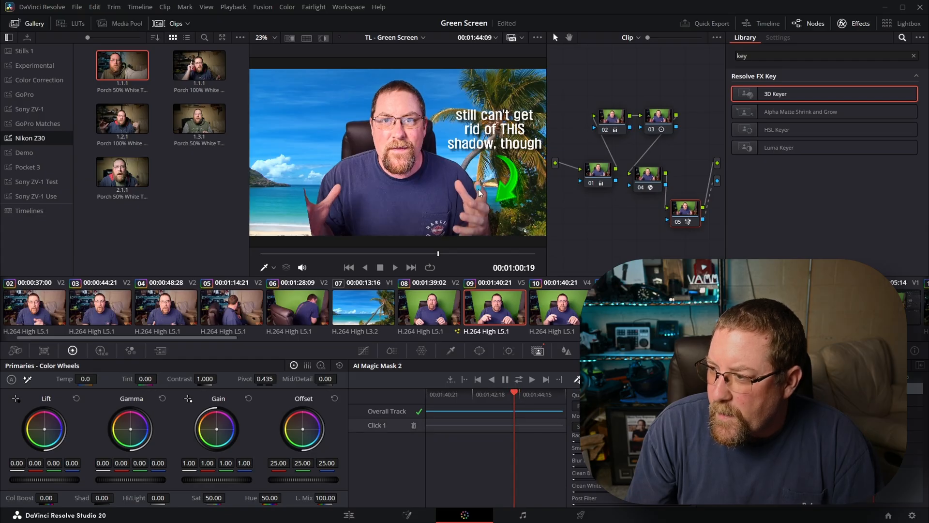
{"action": "mouse_move", "coordinate": [461, 173]}
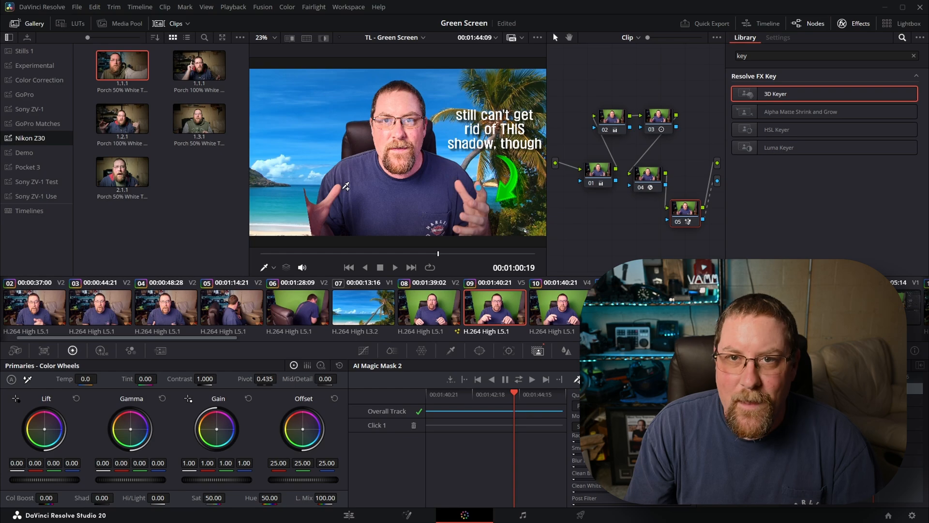
{"action": "mouse_move", "coordinate": [338, 197]}
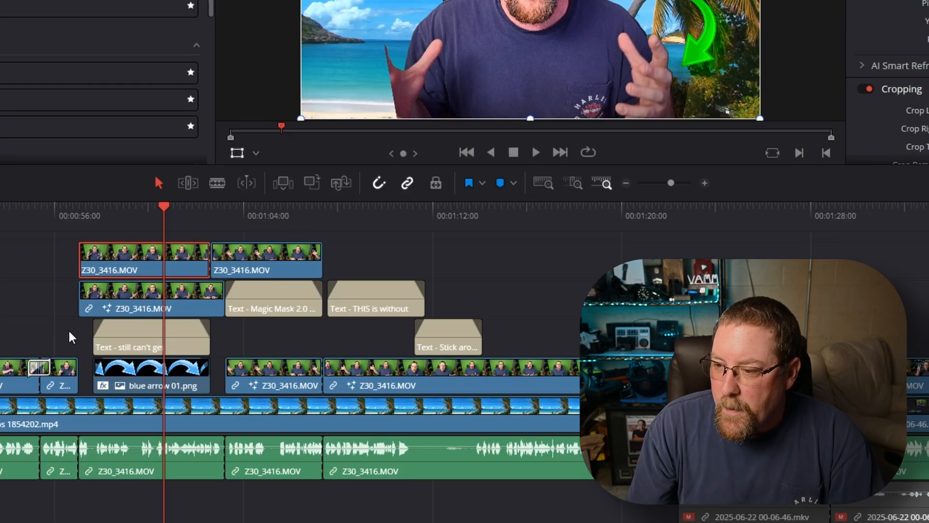
Look over the title cards and arrow graphic clips on the Edit page timeline.
{"action": "left_click", "coordinate": [148, 376]}
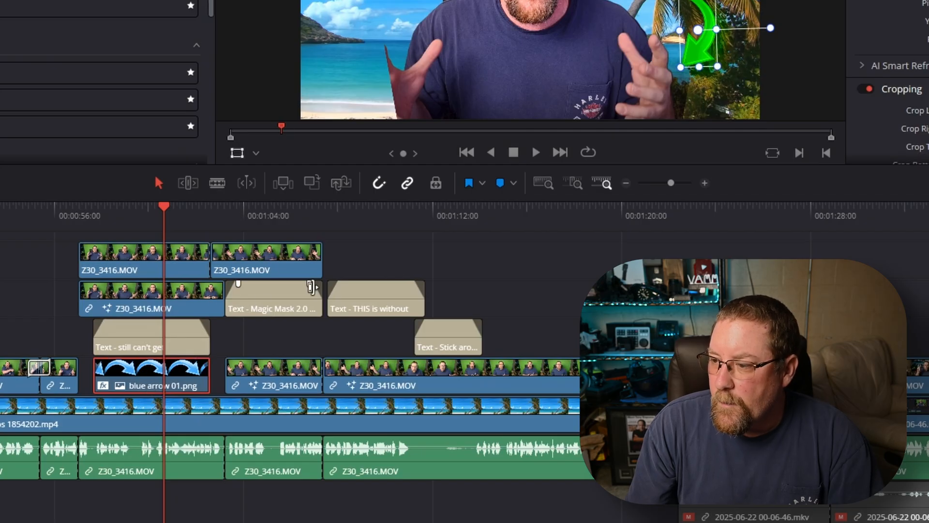
{"action": "left_click", "coordinate": [450, 215]}
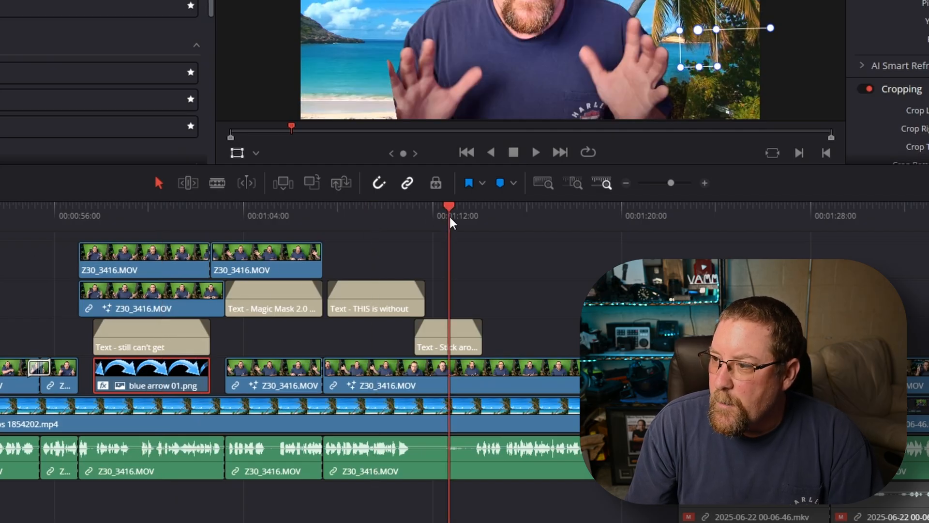